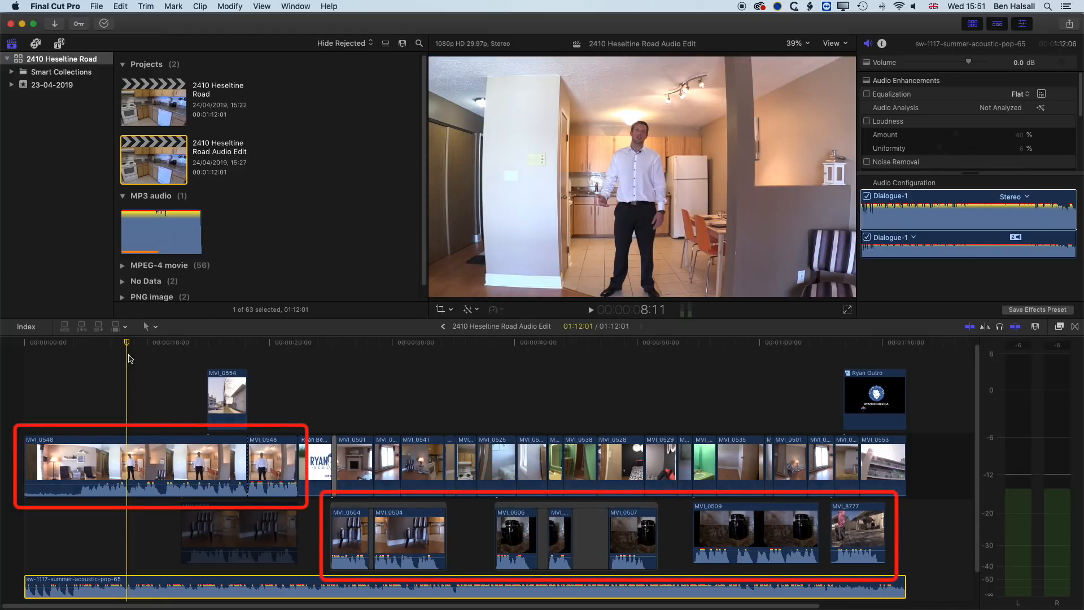
Step: Select the music track and play the project to hear it under the footage
left_click(104, 588)
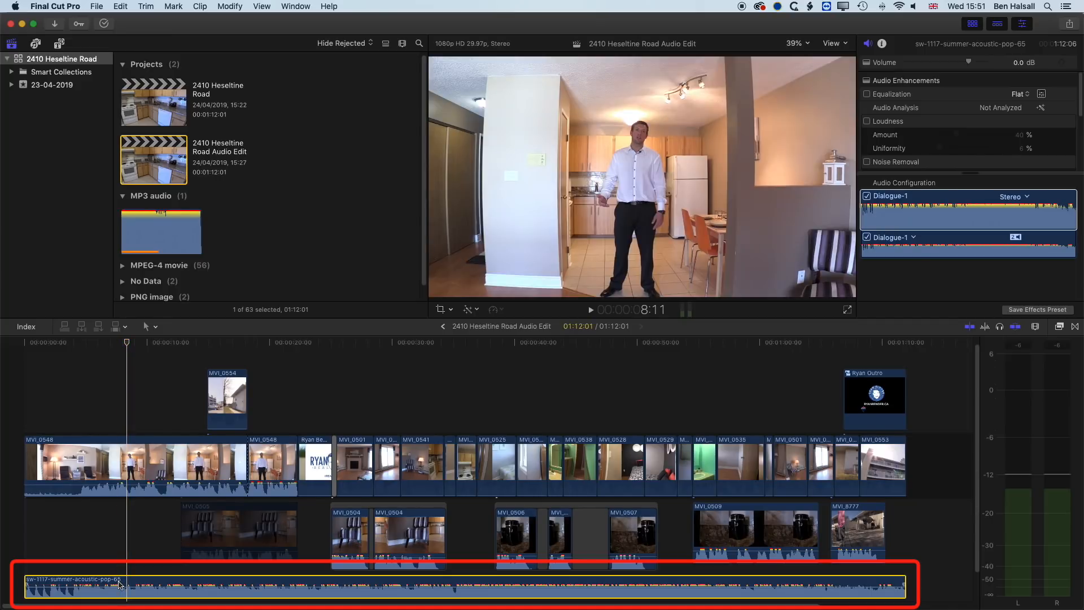
key("v")
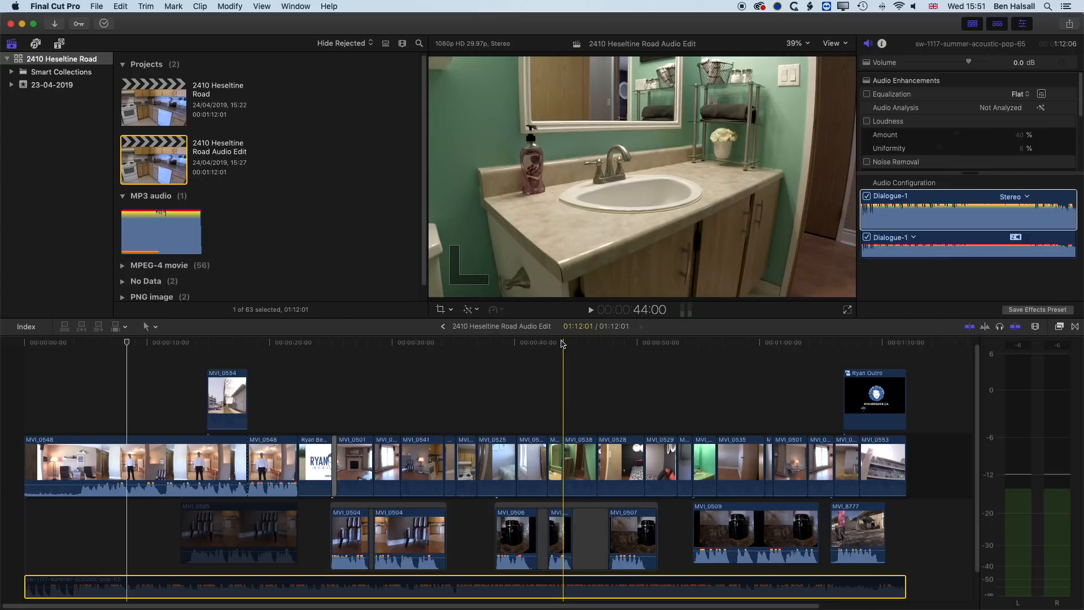
Step: Restore the Default workspace and show the audio level meters beside the timeline
left_click(295, 7)
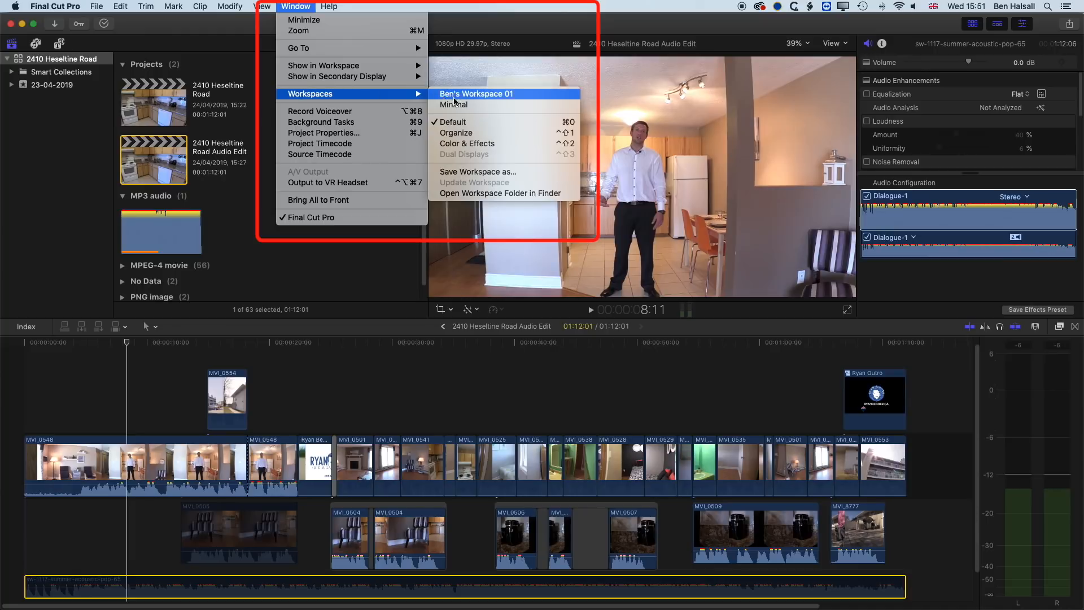
mouse_move(479, 128)
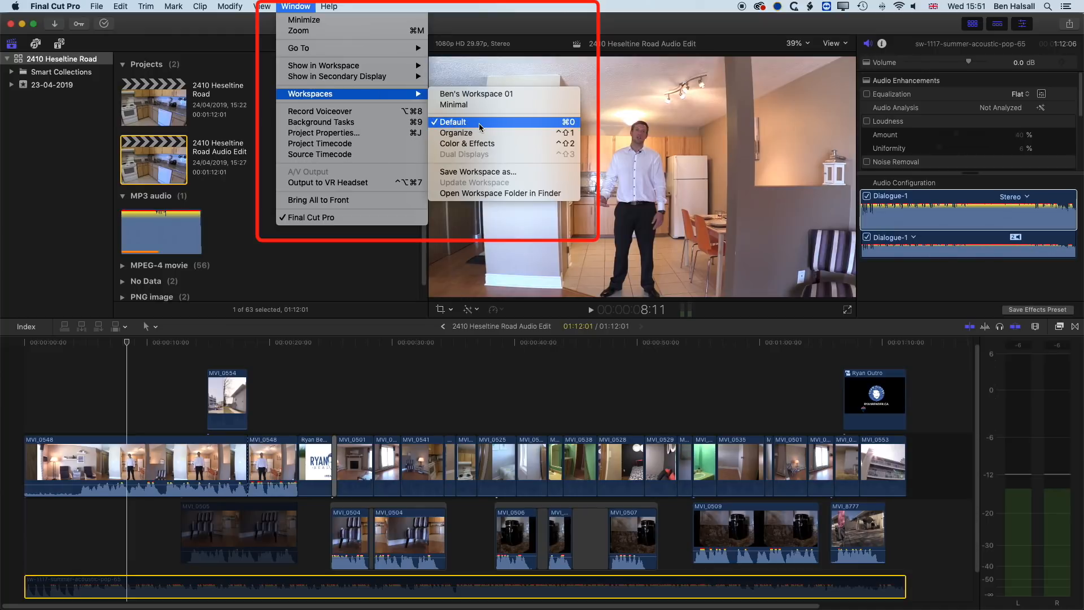
left_click(451, 122)
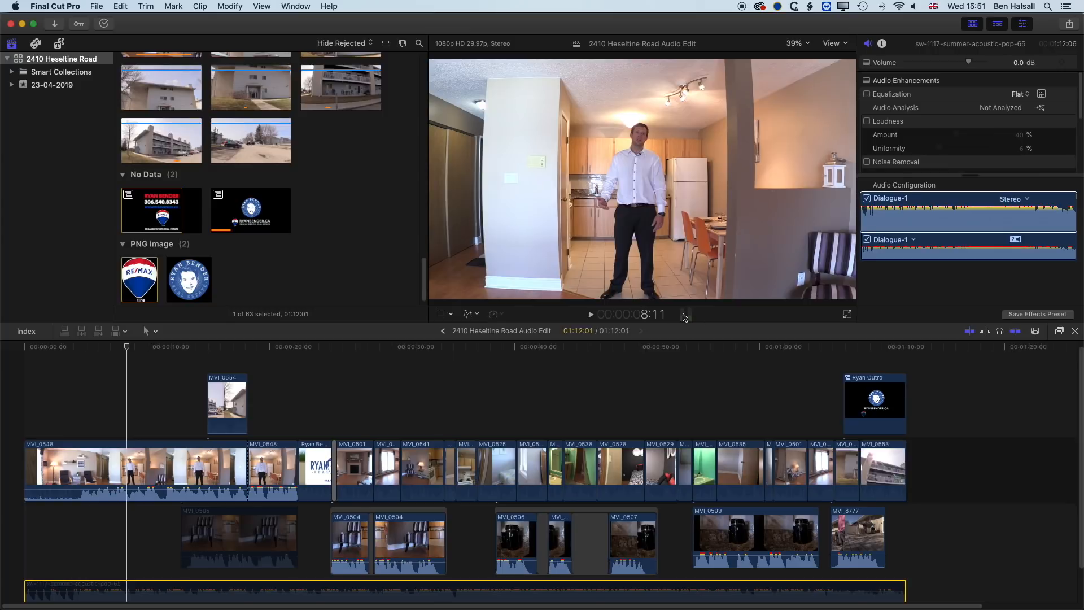
mouse_move(687, 318)
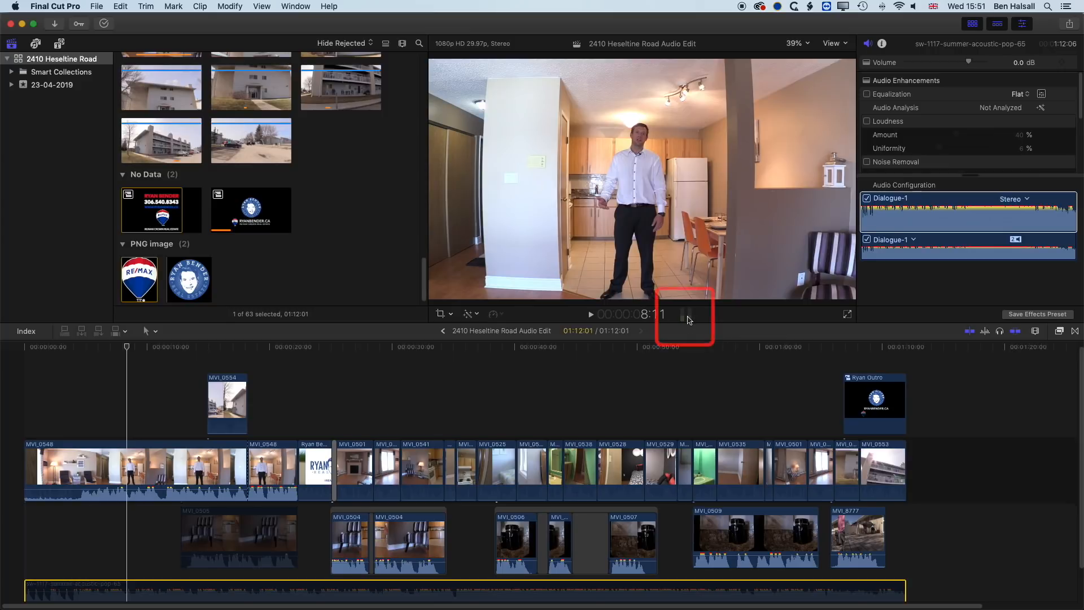
left_click(997, 331)
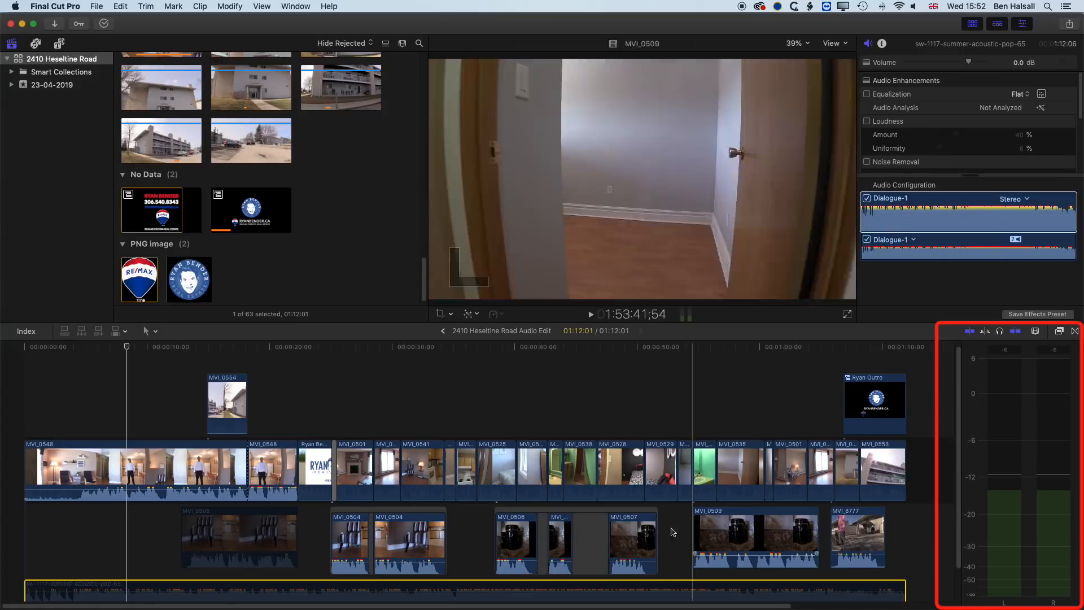
Step: Select clip MVI_0548 and bring up its Dual Mono audio configuration in the inspector
left_click(131, 460)
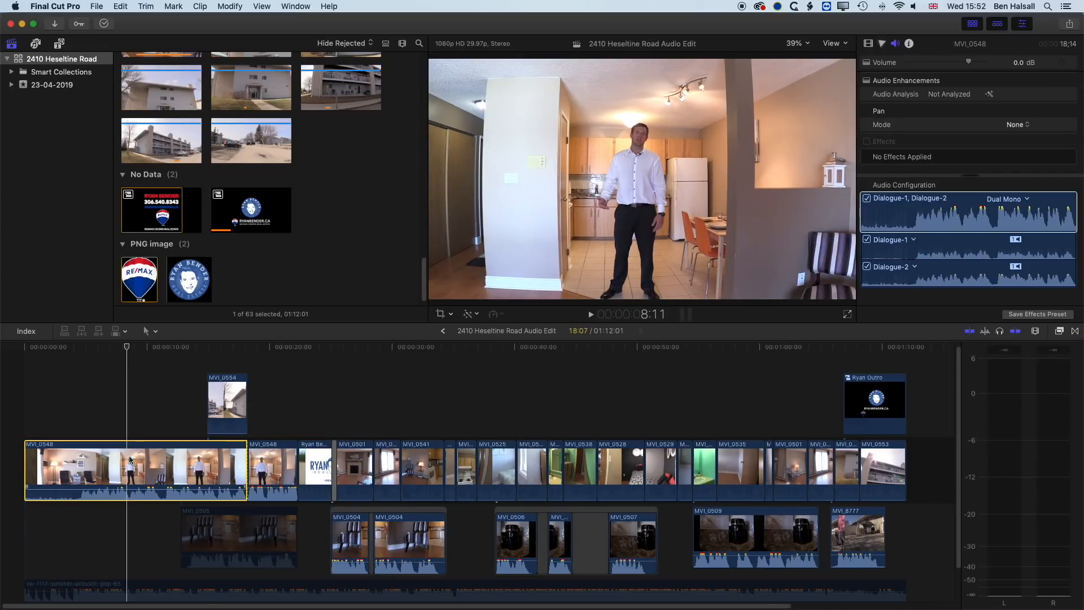
left_click(127, 463)
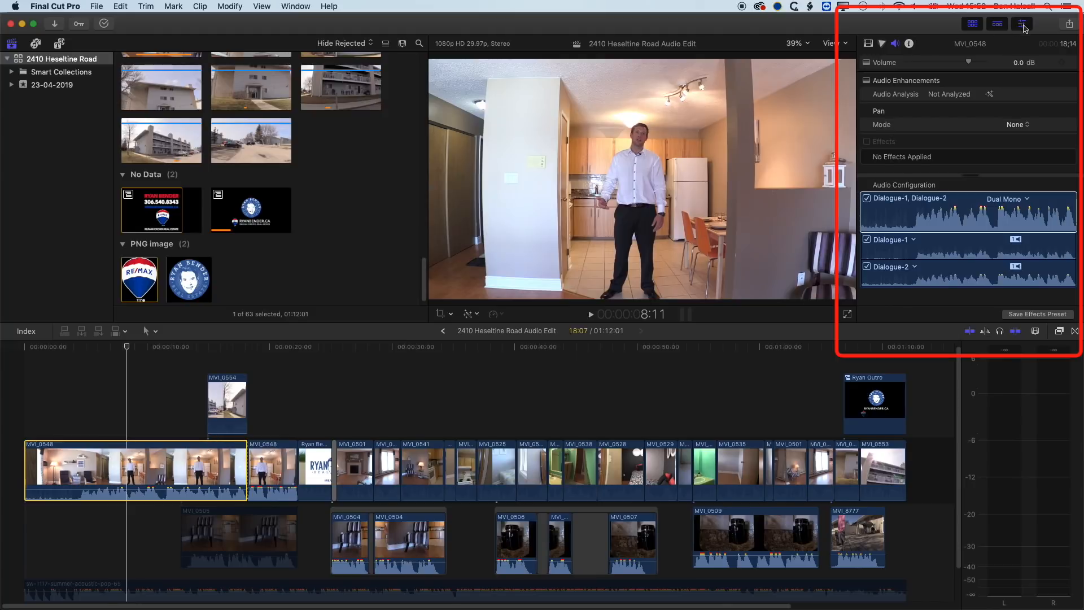
left_click(1024, 24)
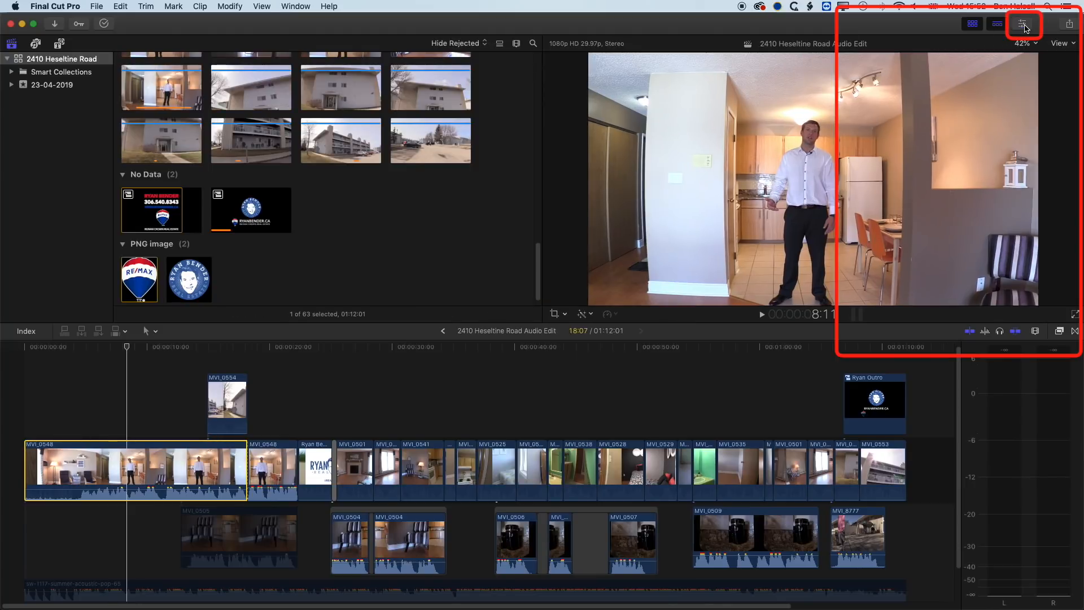
left_click(1027, 24)
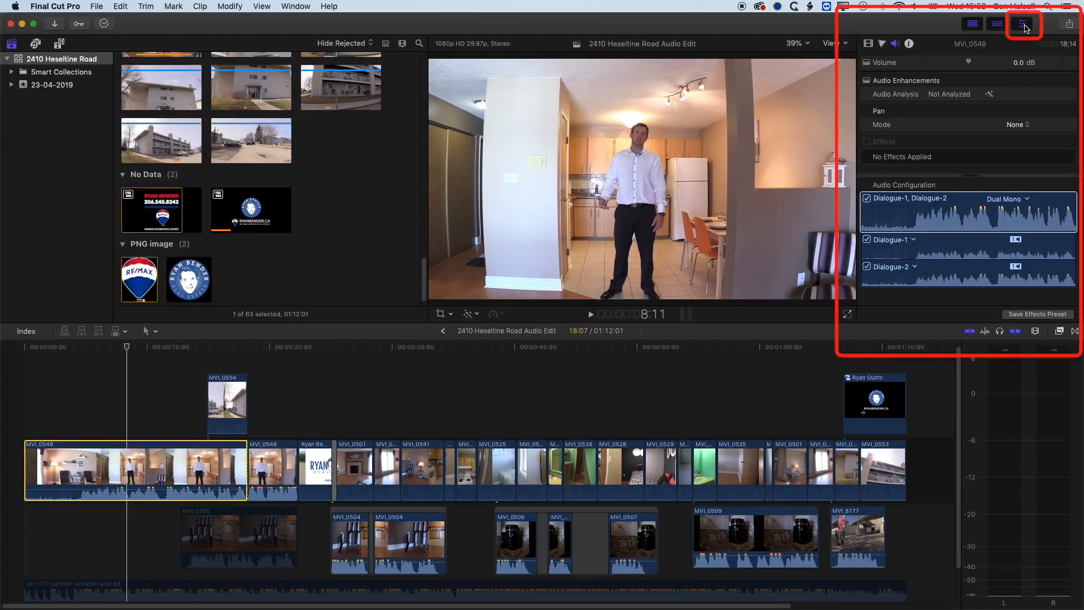
left_click(1023, 23)
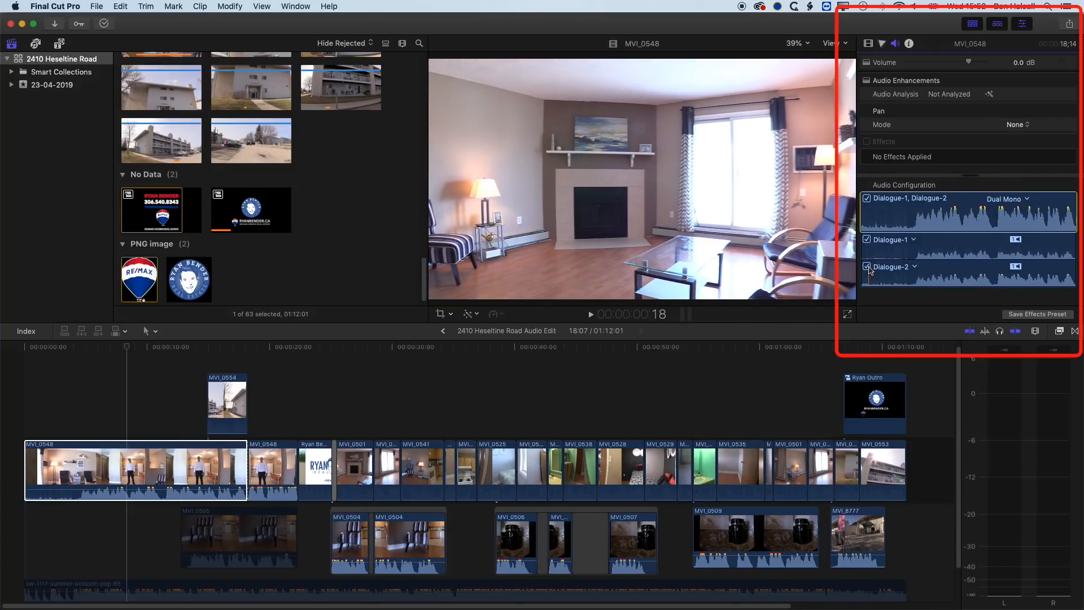
Step: Keep MVI_0548's channel configuration as Dual Mono from the channel layout pop-up
left_click(1009, 198)
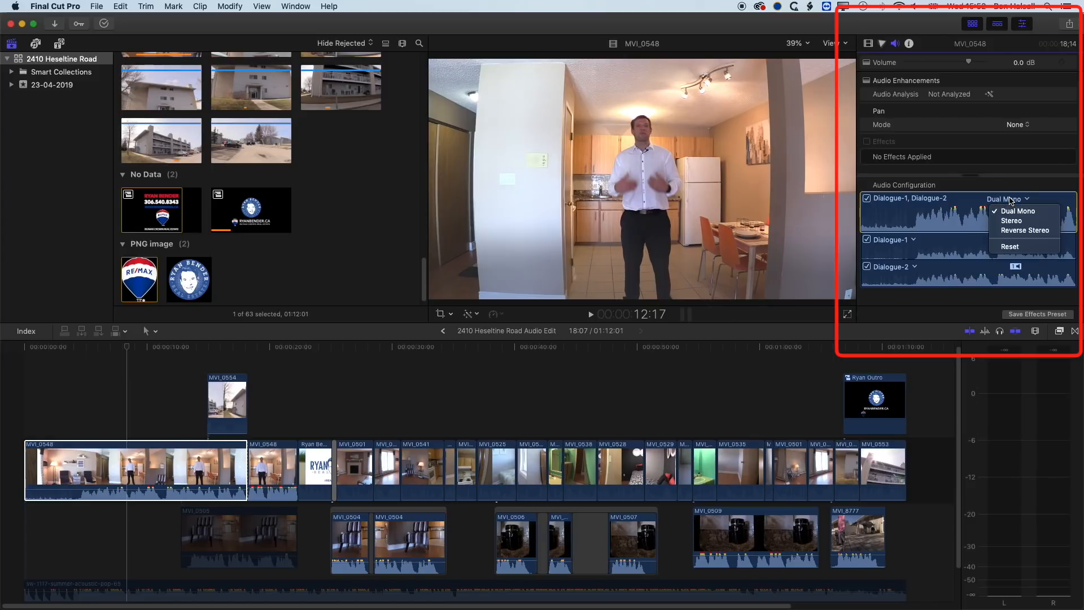
left_click(1011, 220)
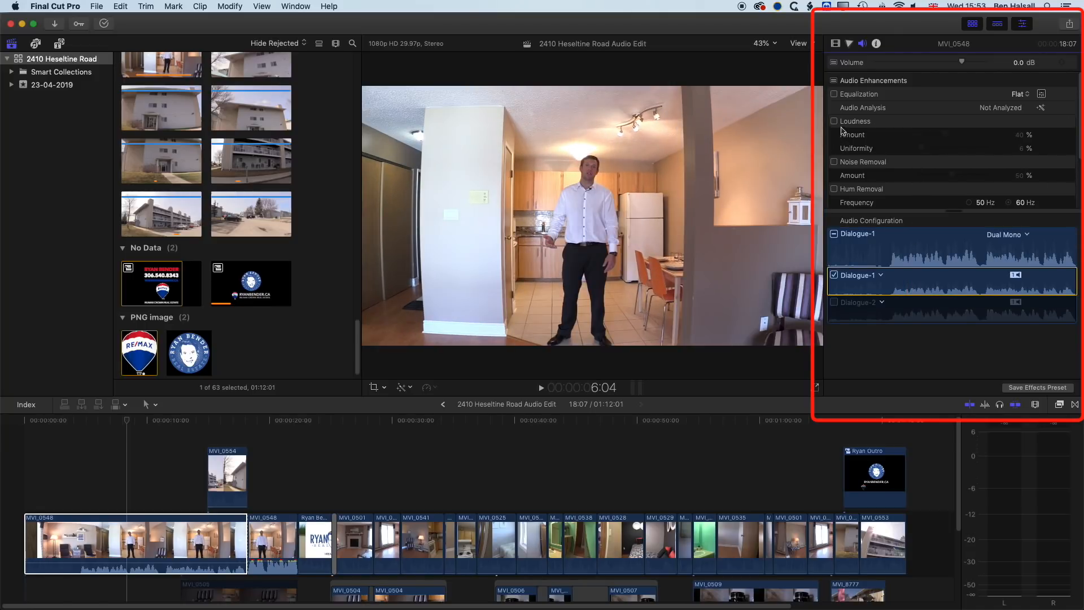
mouse_move(839, 189)
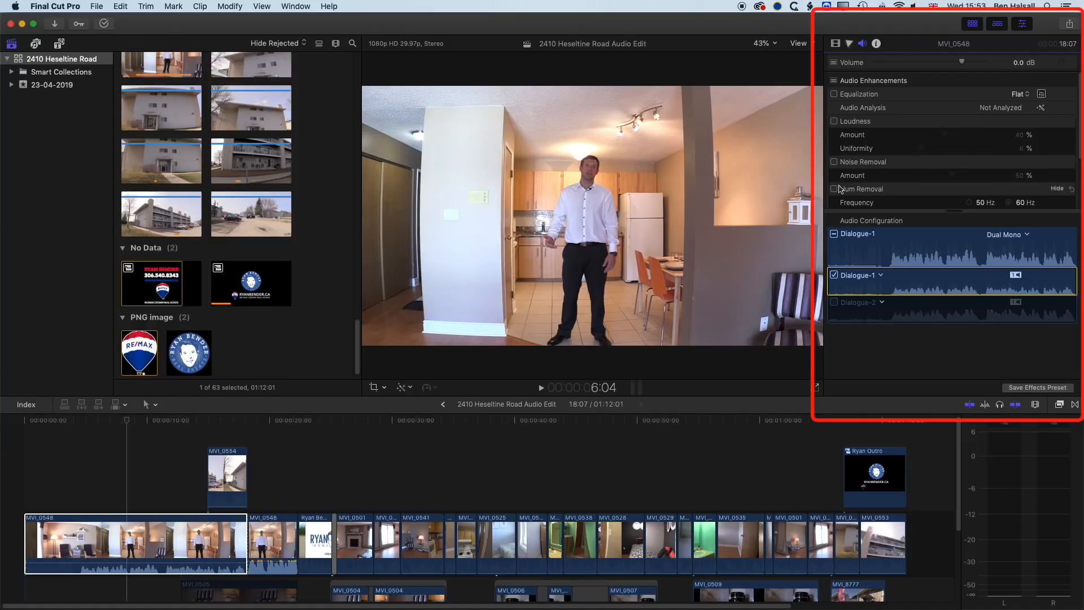
mouse_move(963, 122)
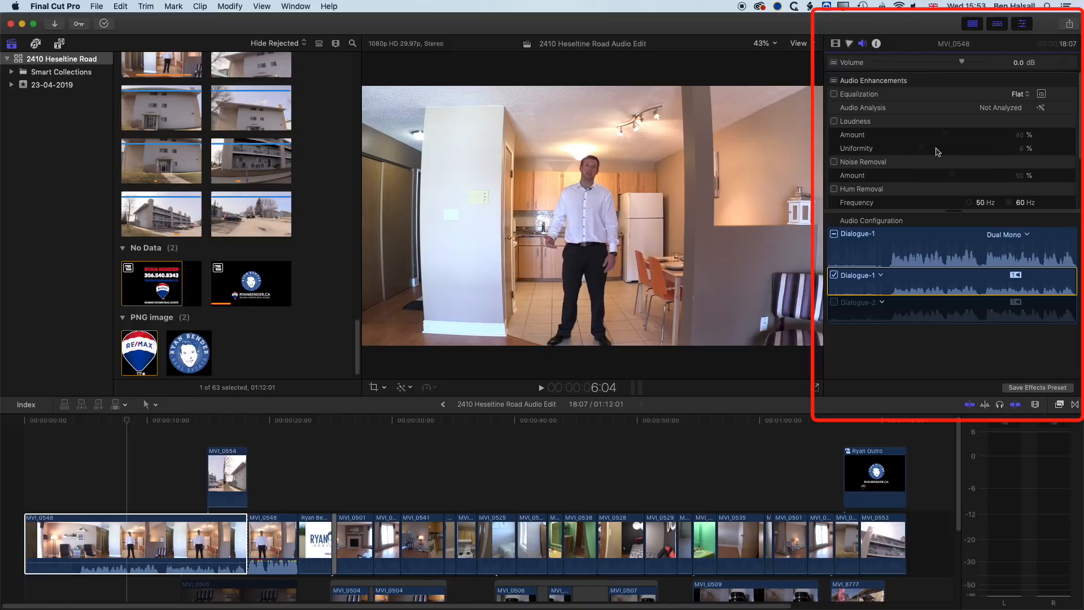
mouse_move(882, 157)
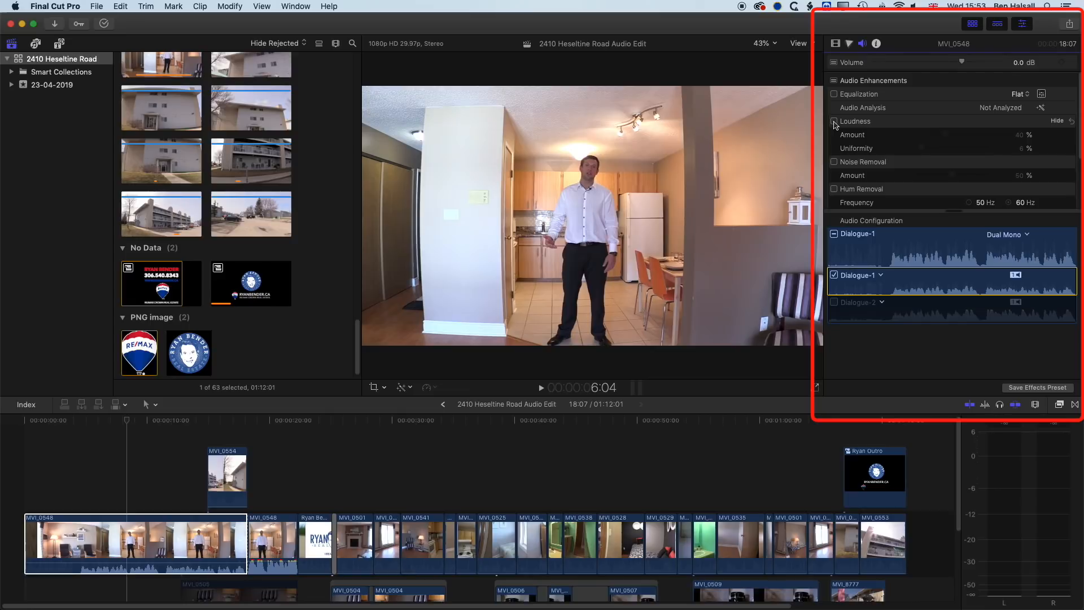
Step: Enable Loudness (40% amount, 6% uniformity) and Noise Removal at 50% for MVI_0548
left_click(834, 120)
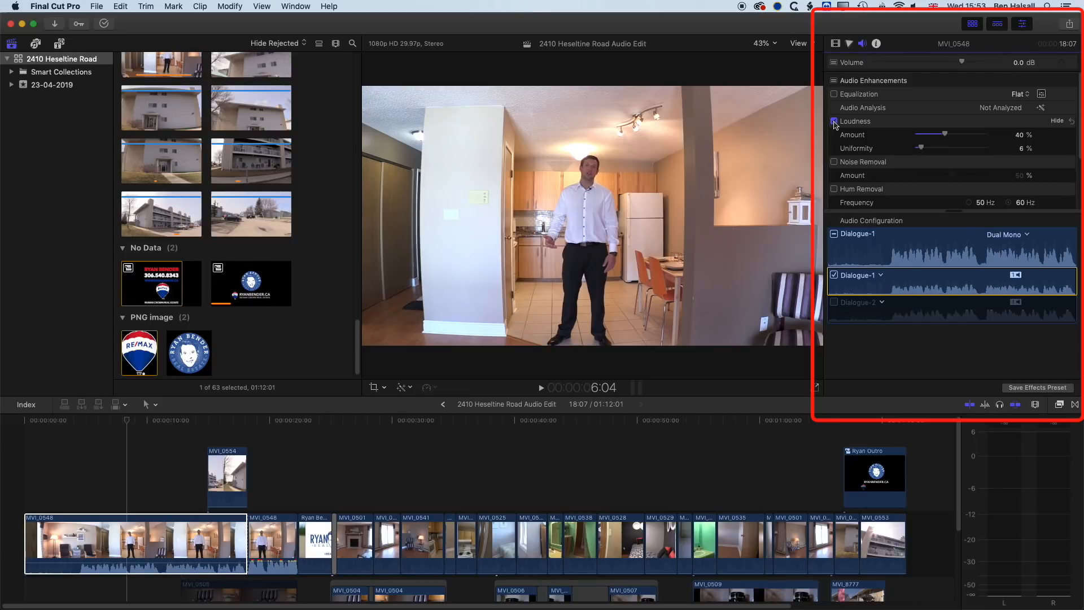
left_click(834, 121)
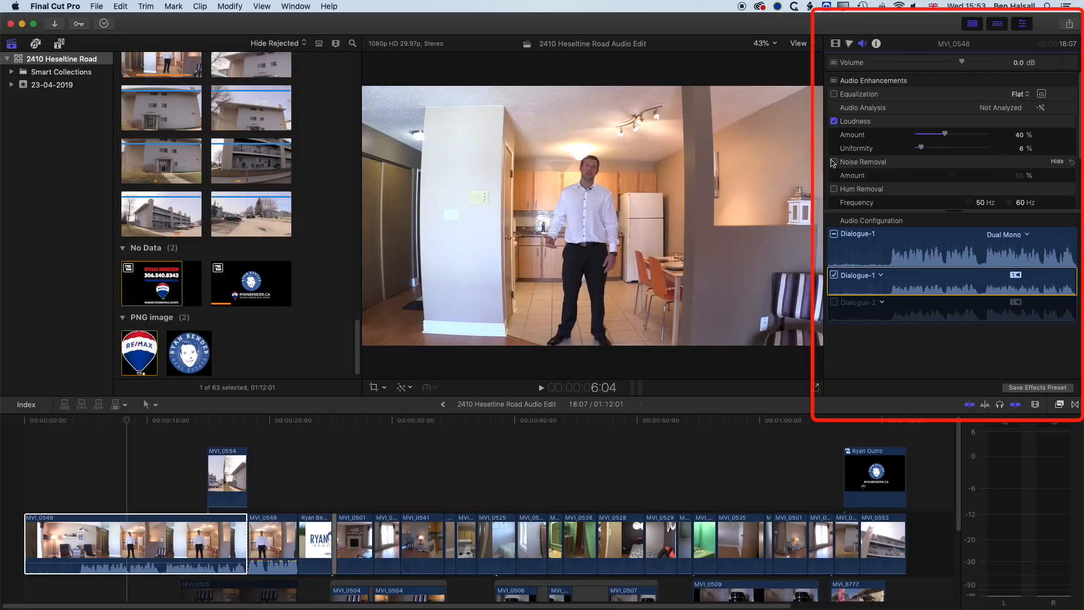
left_click(834, 161)
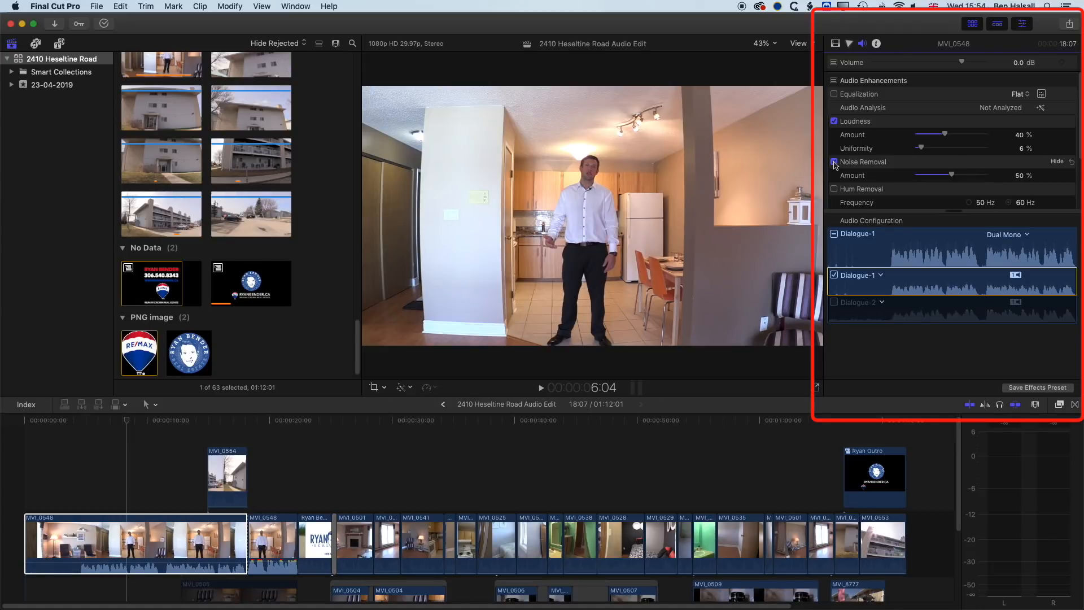
Step: Lower the Noise Removal amount to 20%, then switch it off to compare
left_click(833, 161)
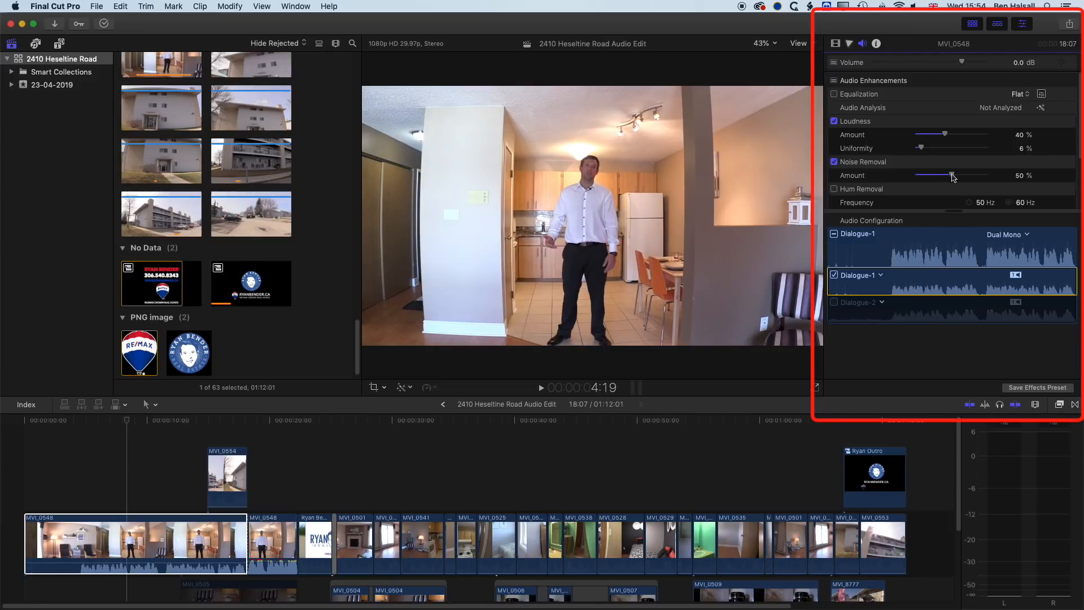
left_click_drag(951, 175, 930, 175)
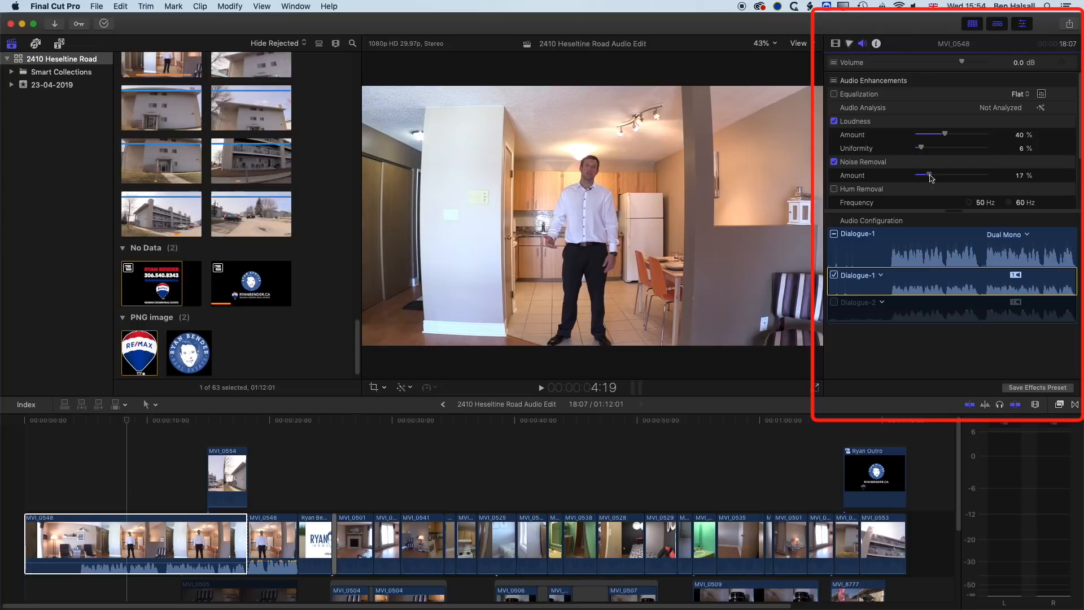
left_click_drag(929, 176, 932, 176)
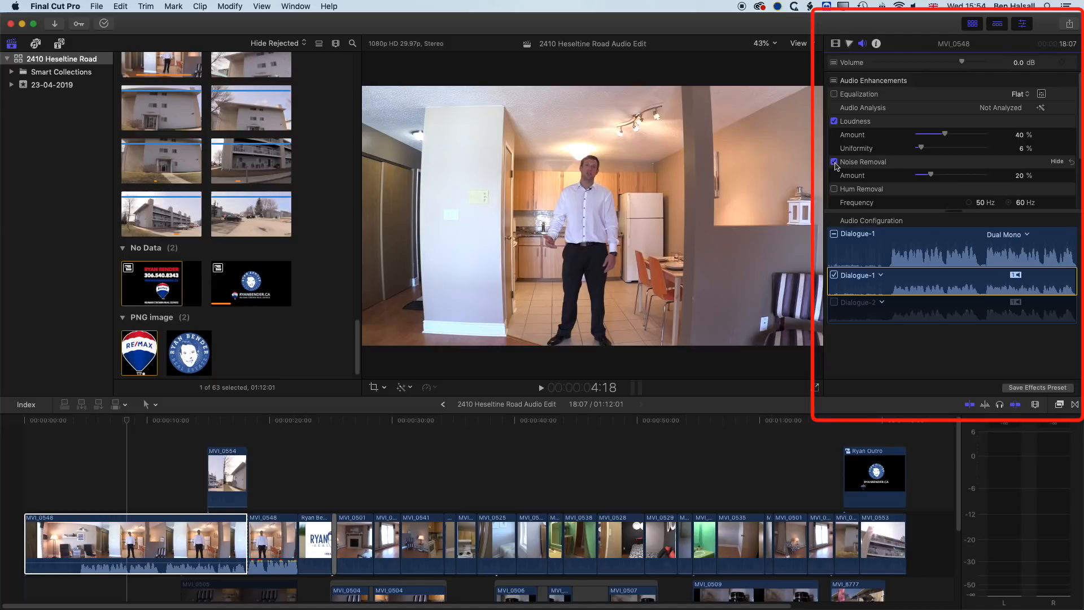
left_click(834, 162)
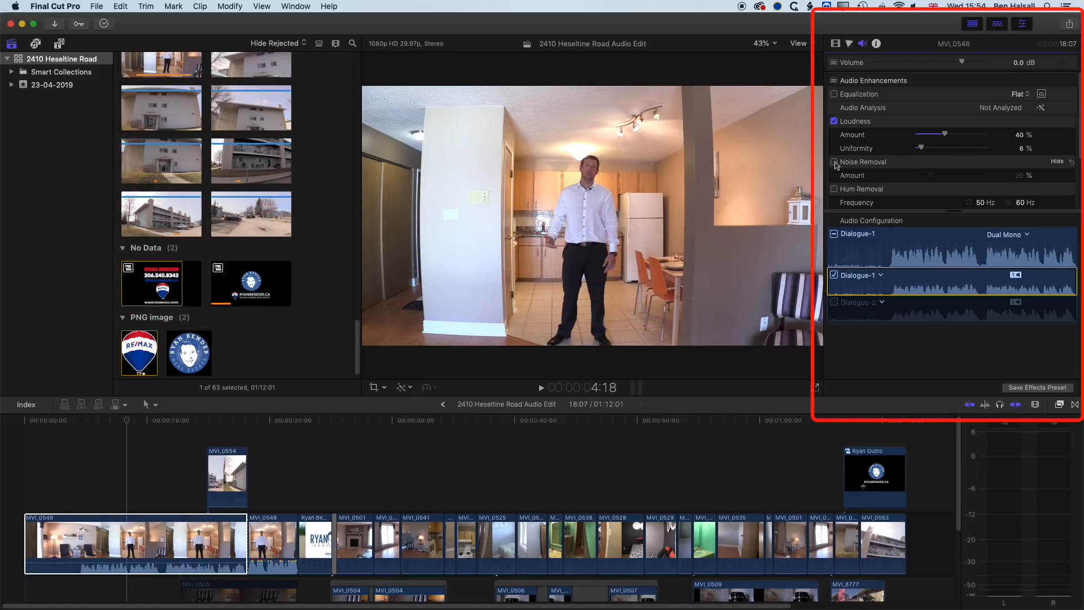
Step: Switch Noise Removal back on at 20% for MVI_0548
left_click(833, 161)
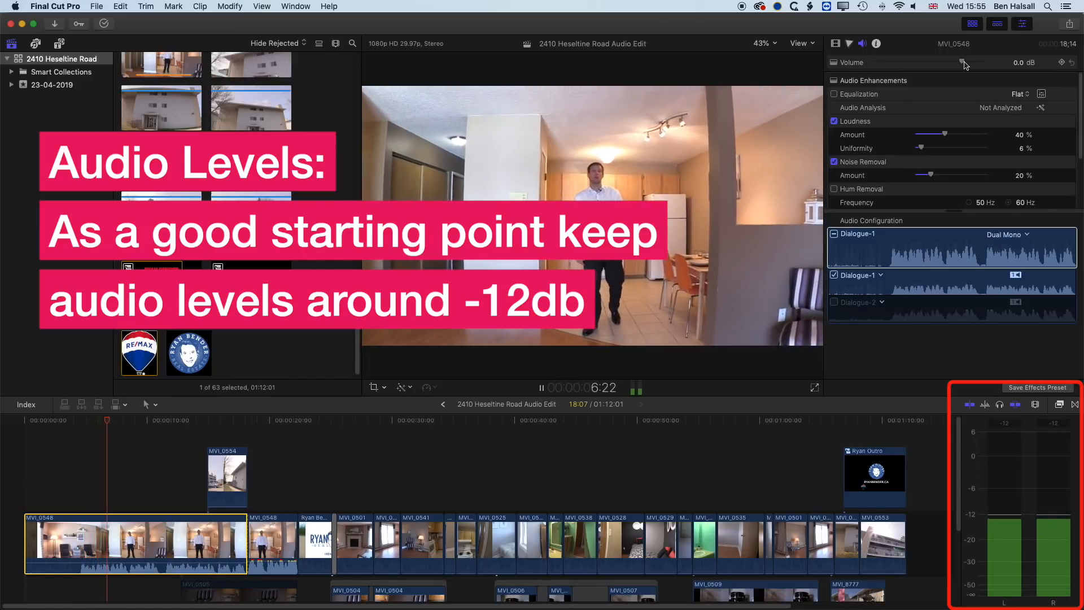
Step: Try MVI_0548 volume levels between -2 dB and 10 dB using the inspector slider
left_click_drag(964, 64, 968, 63)
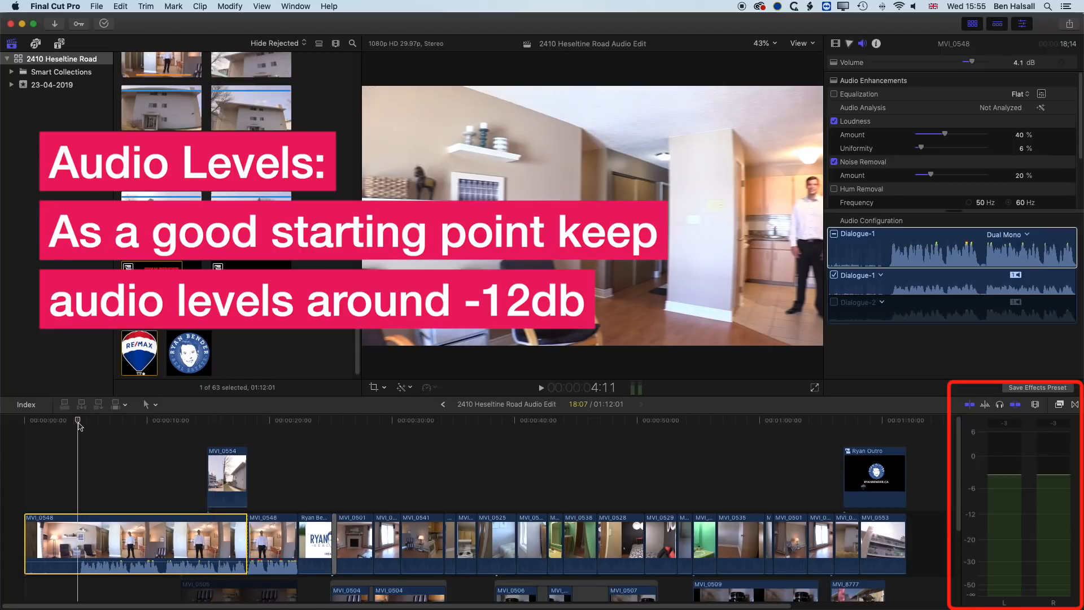
mouse_move(561, 331)
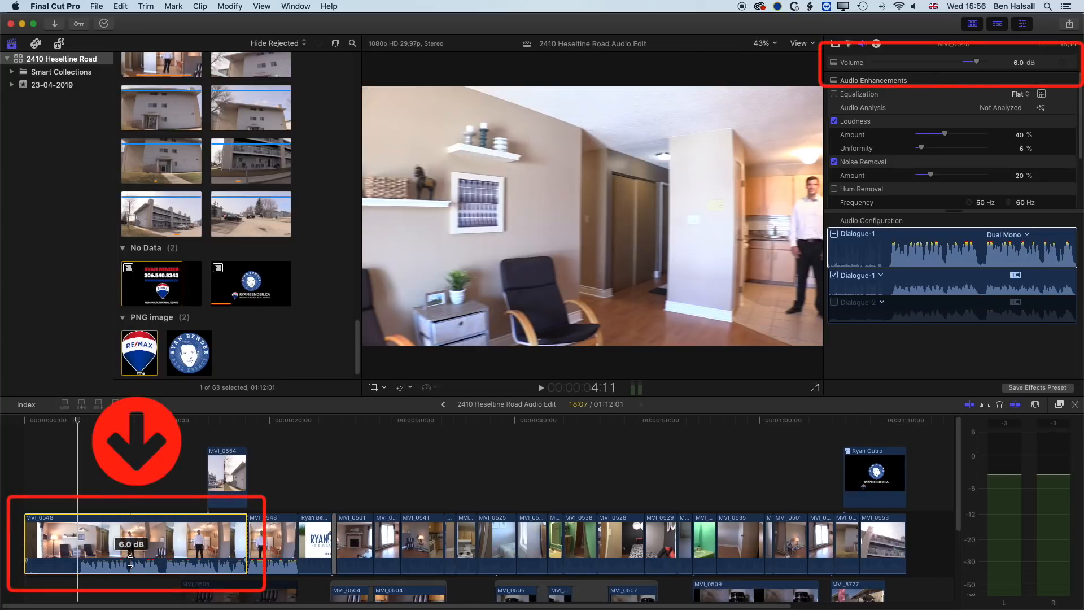
left_click_drag(979, 62, 960, 62)
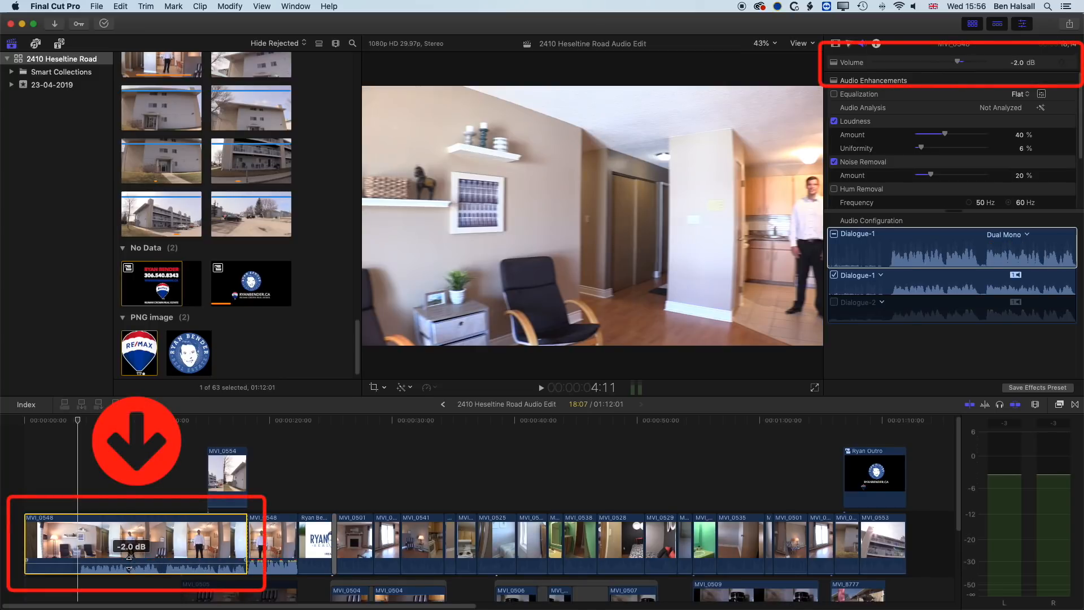
left_click_drag(960, 62, 979, 62)
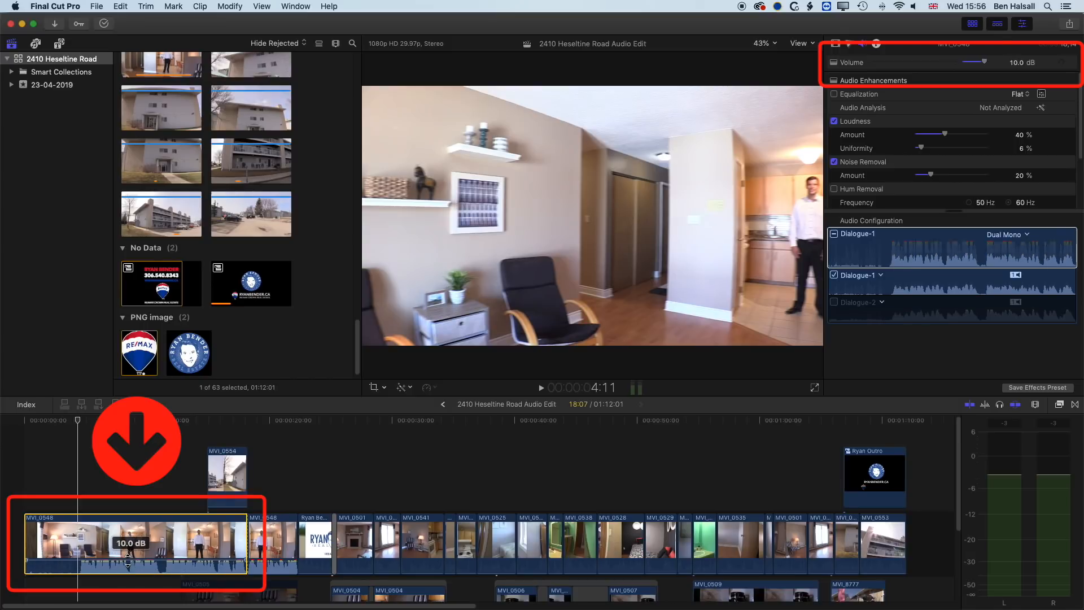
left_click_drag(981, 62, 957, 62)
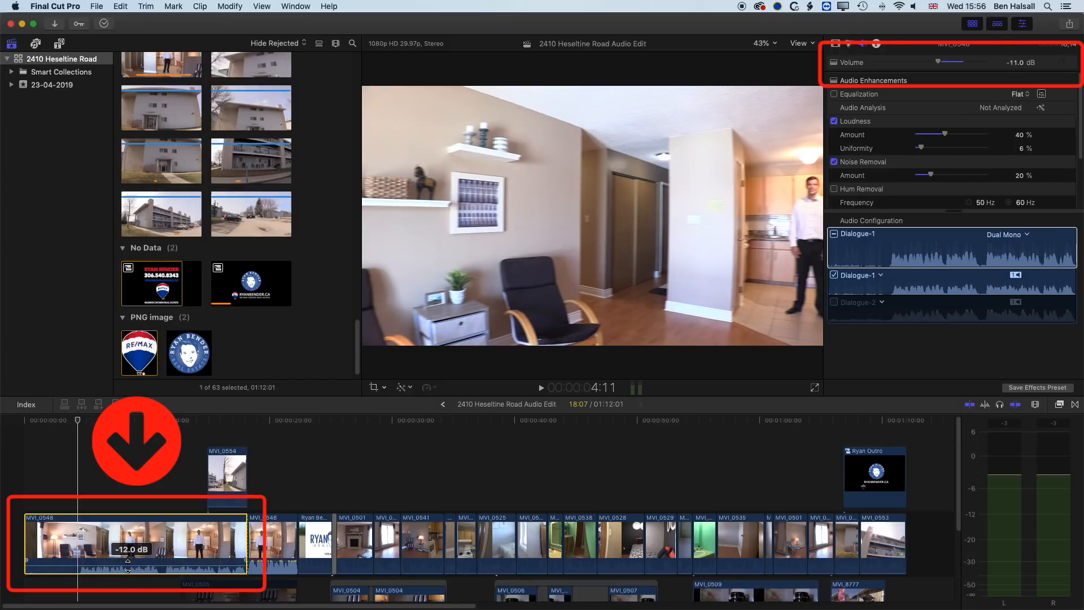
left_click_drag(961, 62, 985, 62)
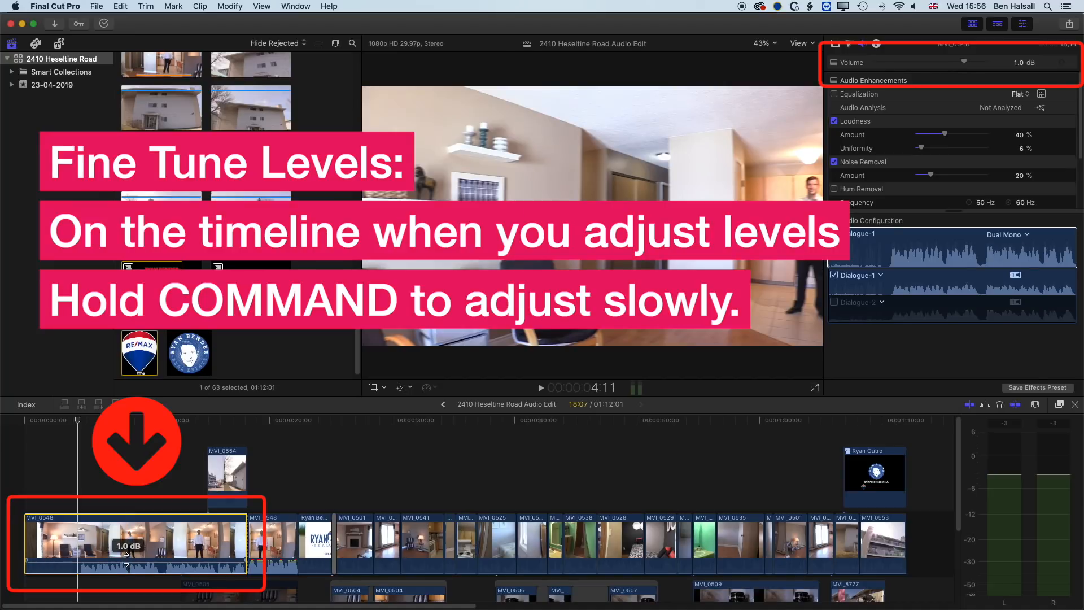
Step: Fine-tune MVI_0548's volume line in the timeline to about +7 dB
left_click_drag(127, 560, 131, 557)
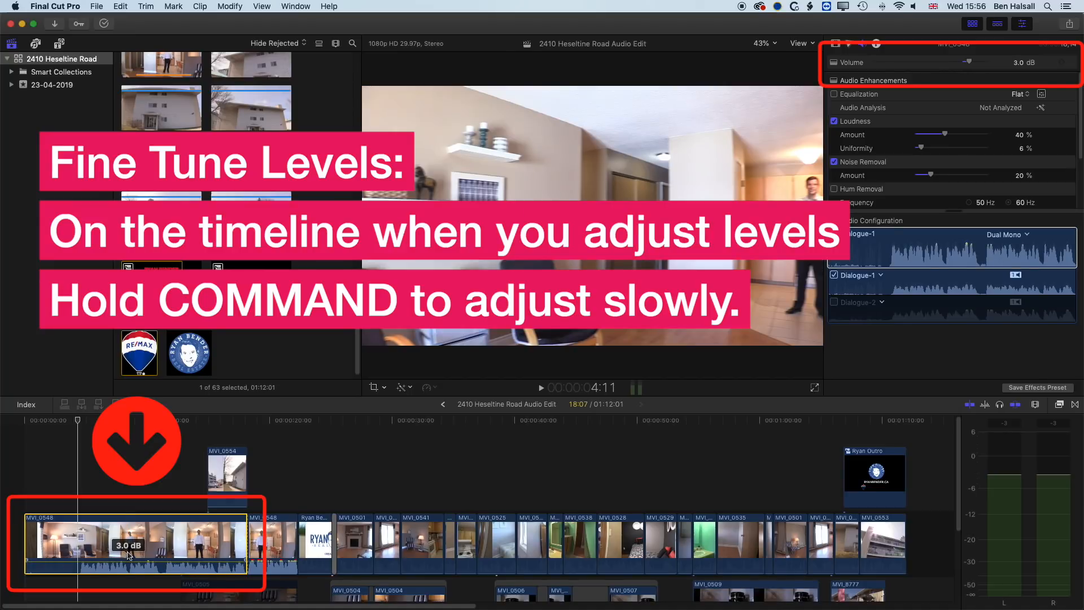
left_click_drag(131, 554, 131, 543)
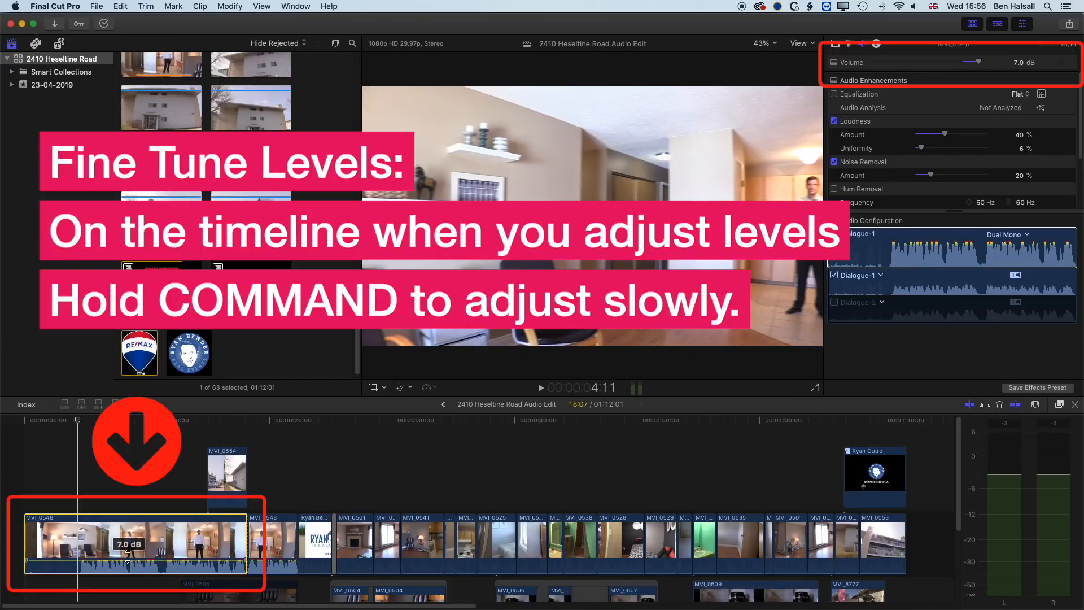
left_click_drag(127, 547, 128, 554)
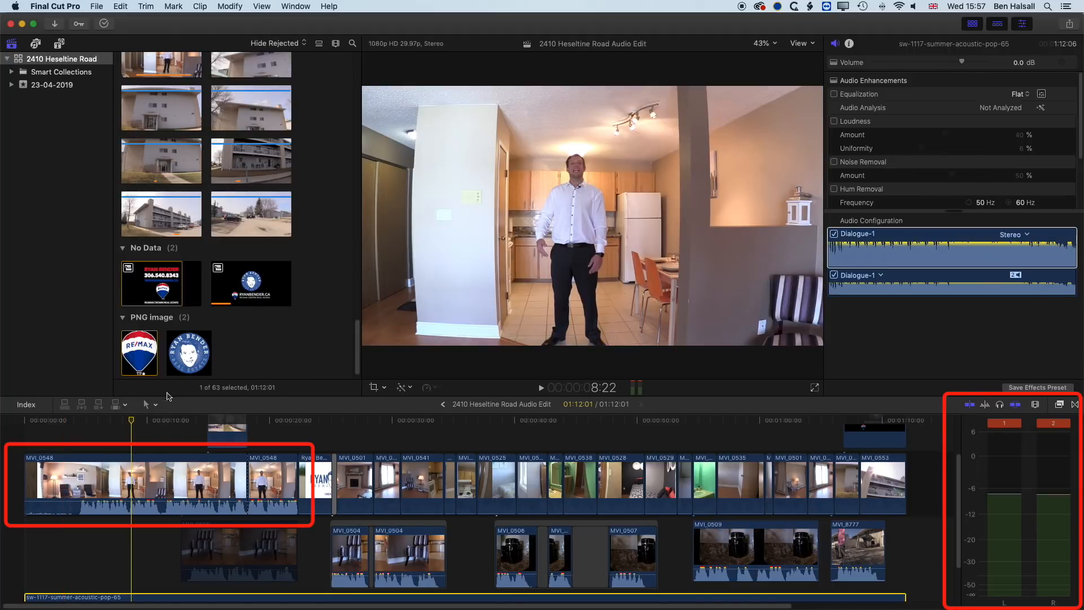
Step: Range-select the opening of MVI_0548 and pull its volume to -∞ dB with keyframes
left_click(145, 405)
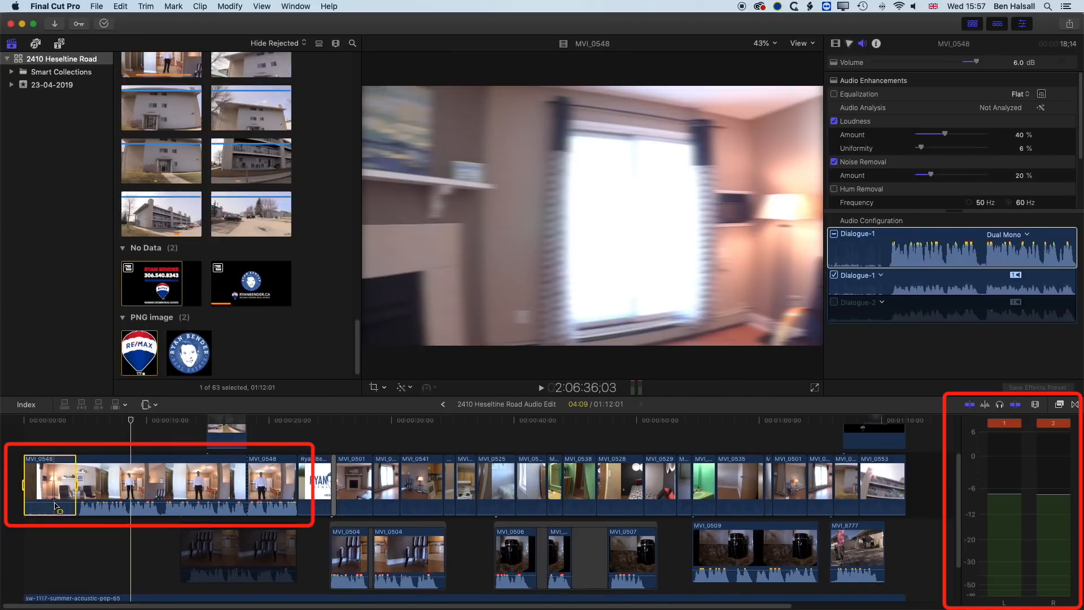
left_click_drag(52, 498, 52, 508)
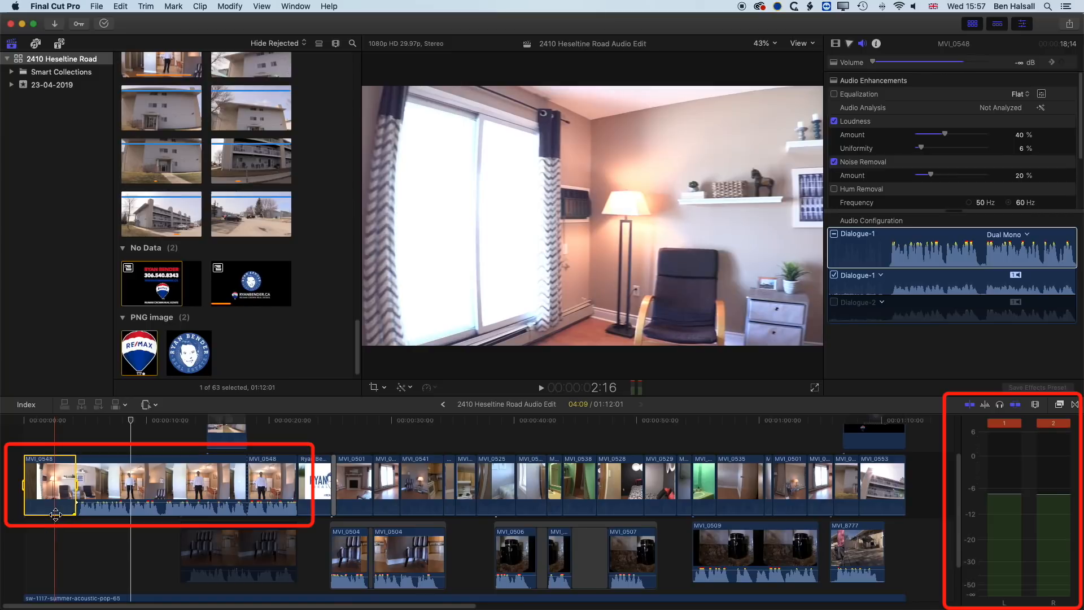
left_click_drag(55, 501, 55, 515)
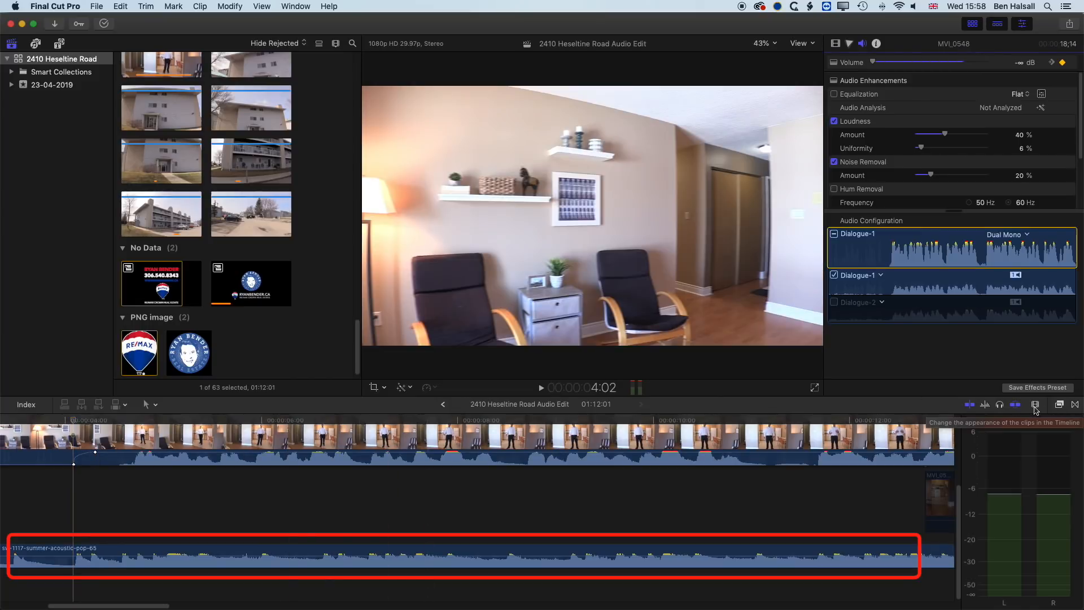
Step: Enlarge the timeline zoom and clip height in the Clip Appearance settings
left_click(1036, 405)
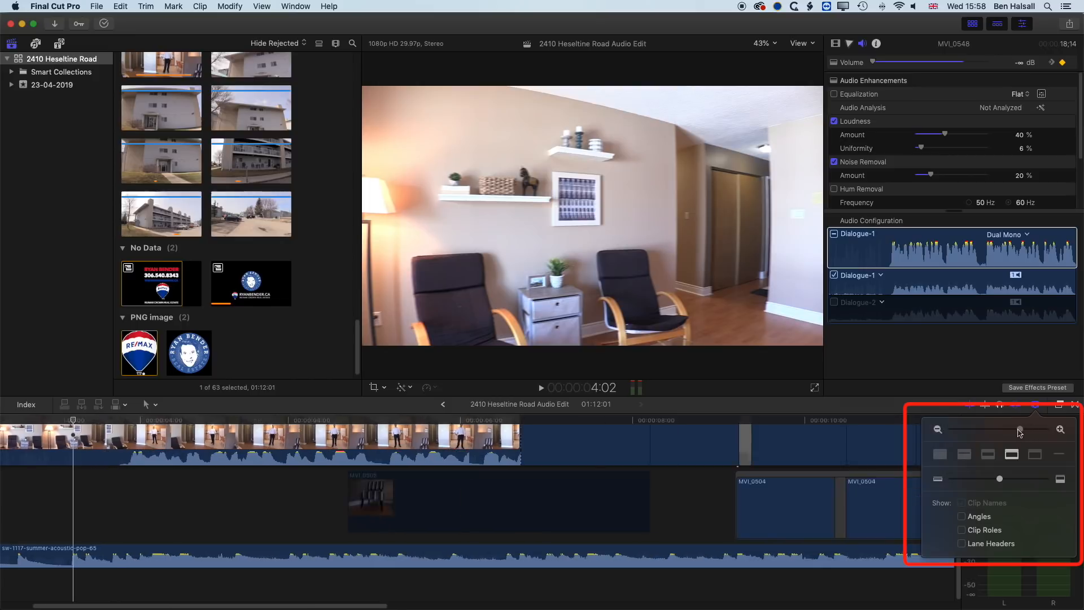
left_click_drag(1020, 429, 1026, 429)
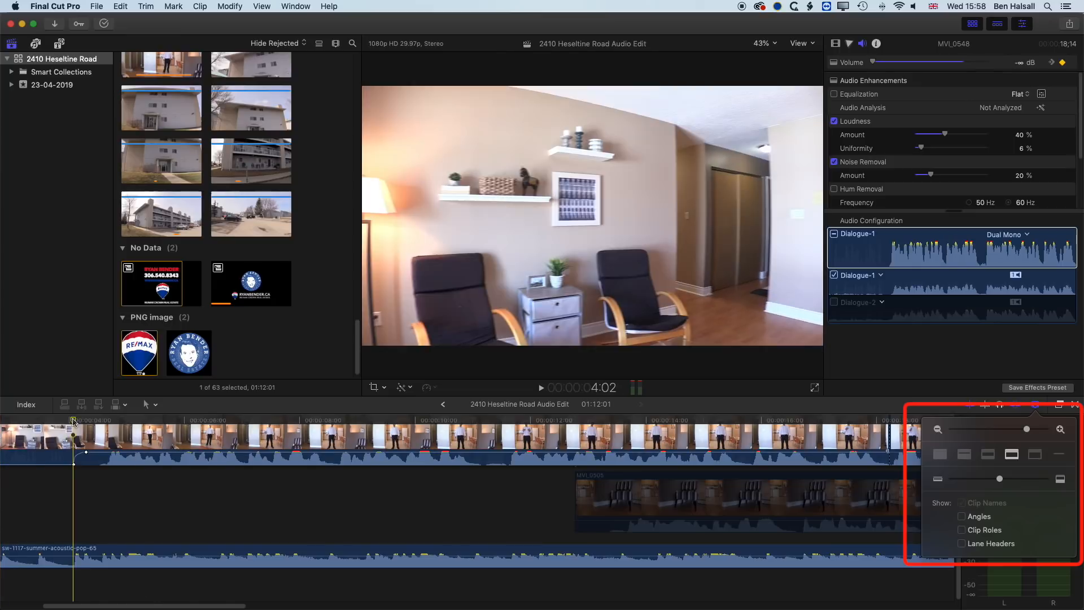
left_click_drag(1018, 430, 997, 429)
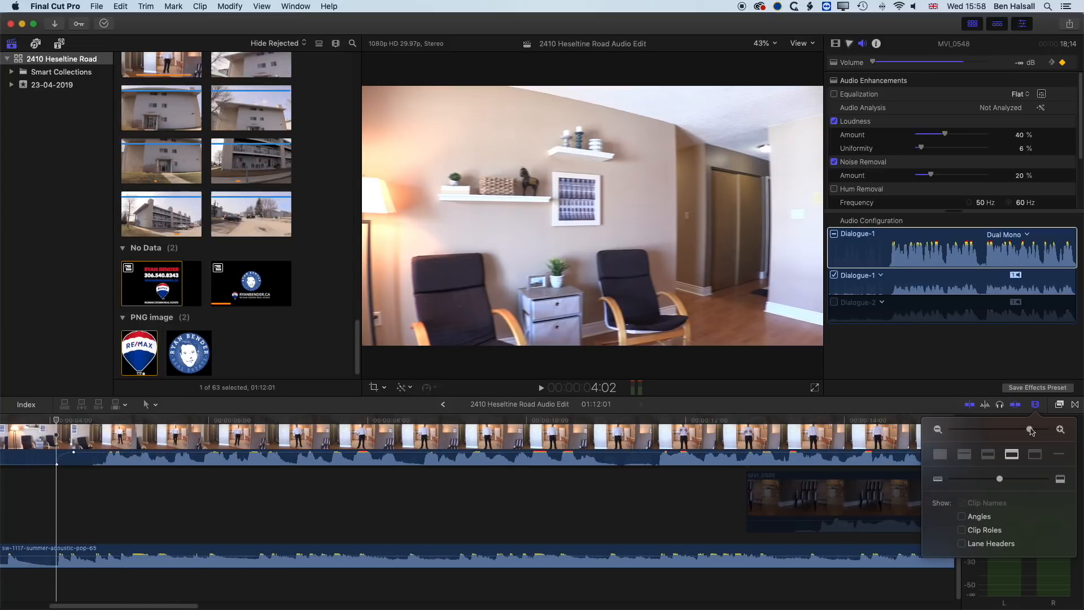
mouse_move(1012, 454)
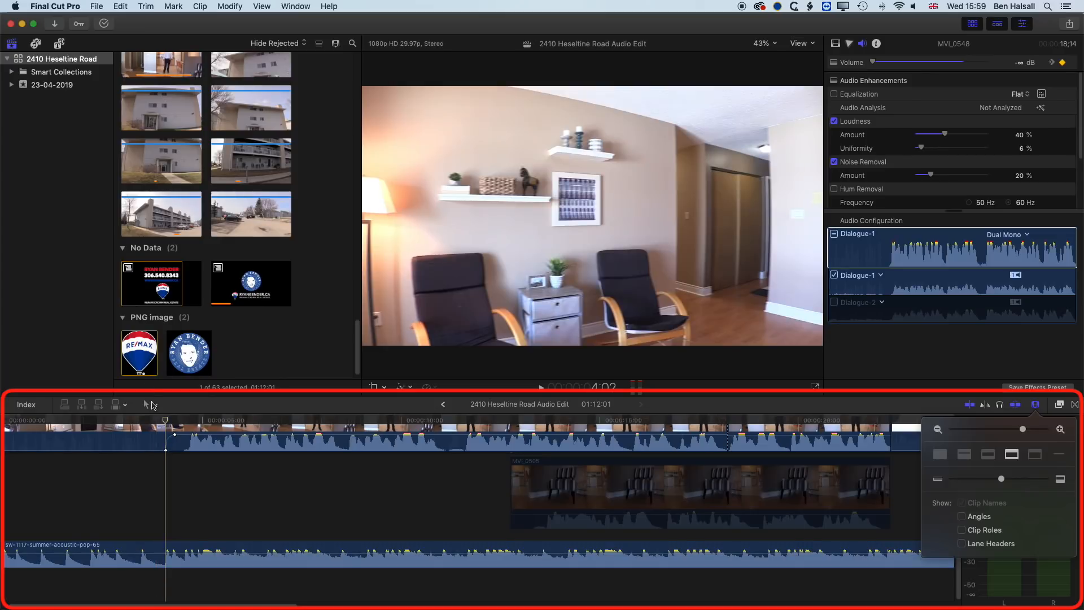
Step: Mark a range on the sw-1117 music track under the voice clip with the Range Selection tool
left_click(146, 405)
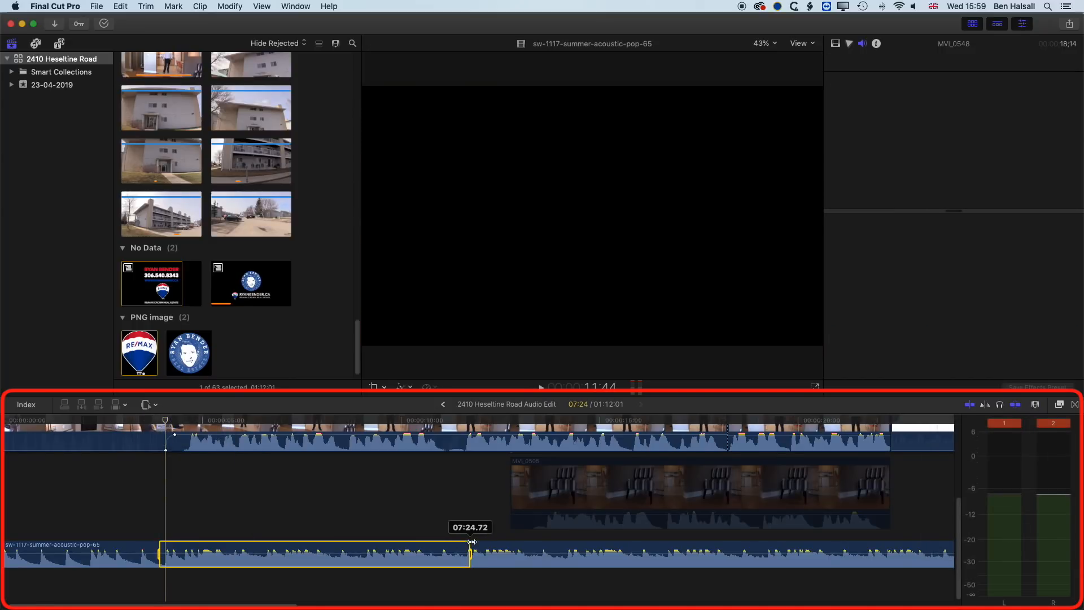
left_click_drag(470, 553, 729, 550)
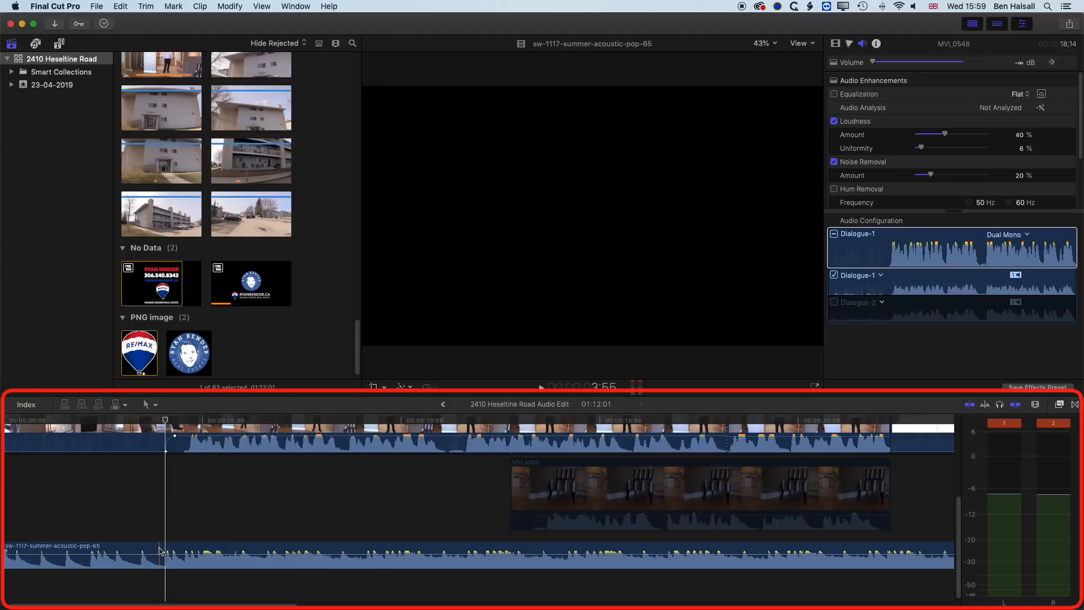
key("i")
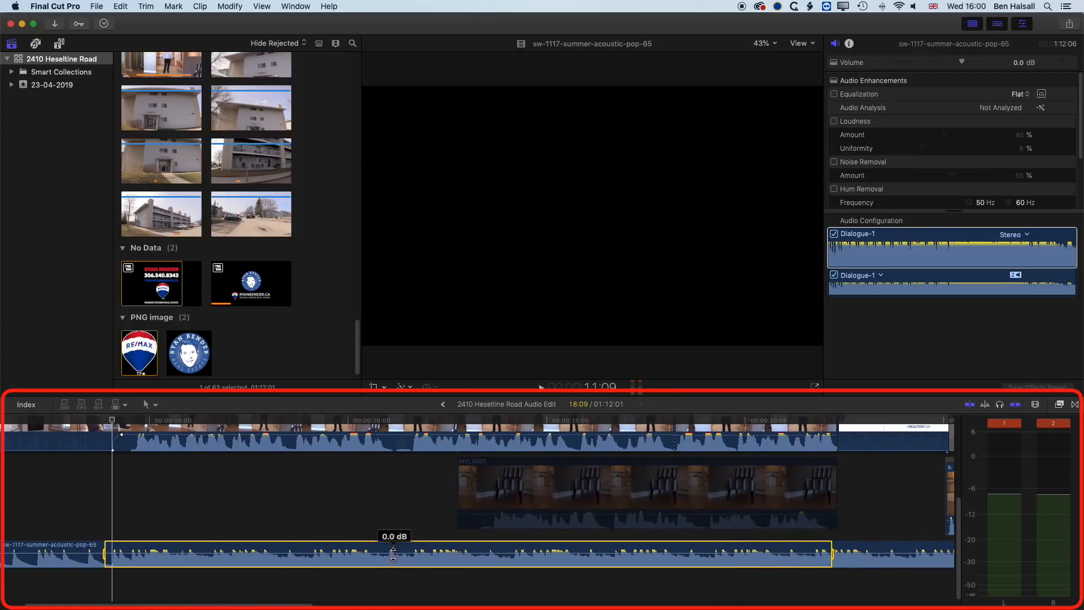
Step: Lower the music inside the range to about -24 dB, keyframes ramping at each end
left_click_drag(393, 552, 393, 564)
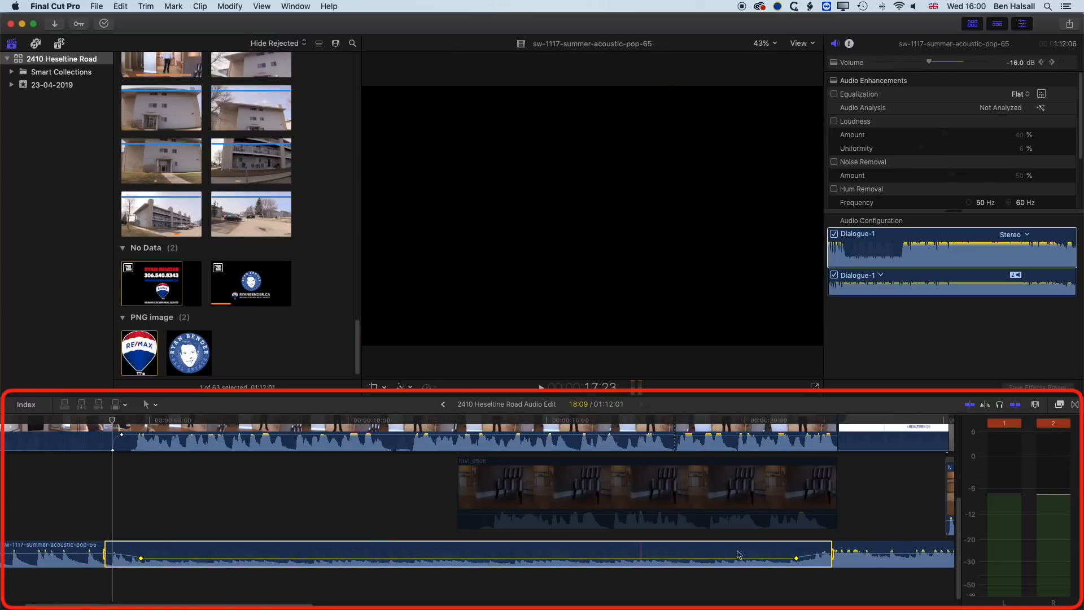
left_click_drag(795, 558, 833, 553)
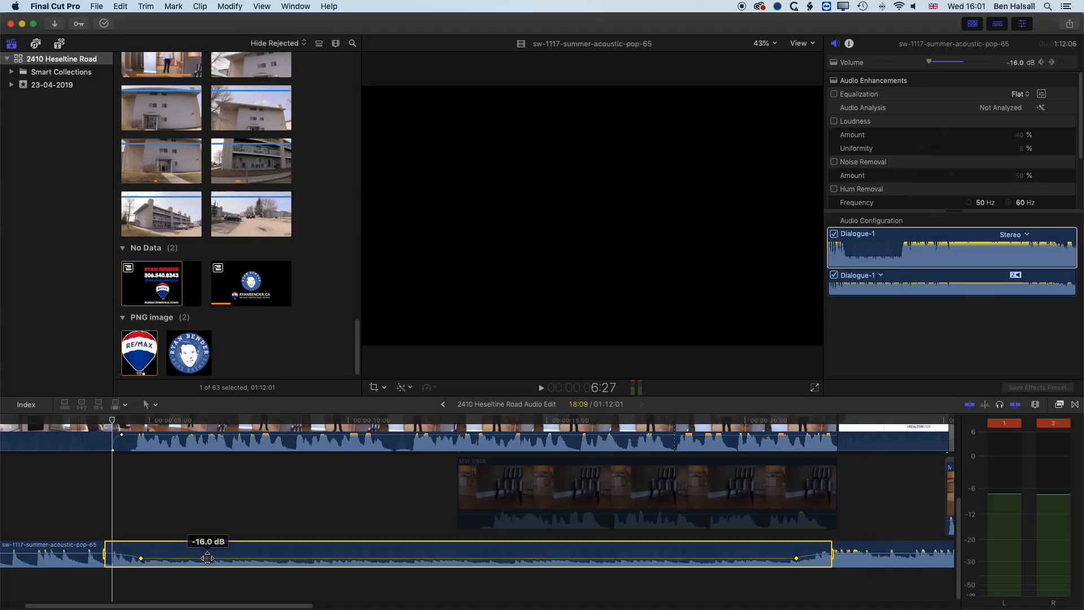
left_click_drag(208, 555, 217, 544)
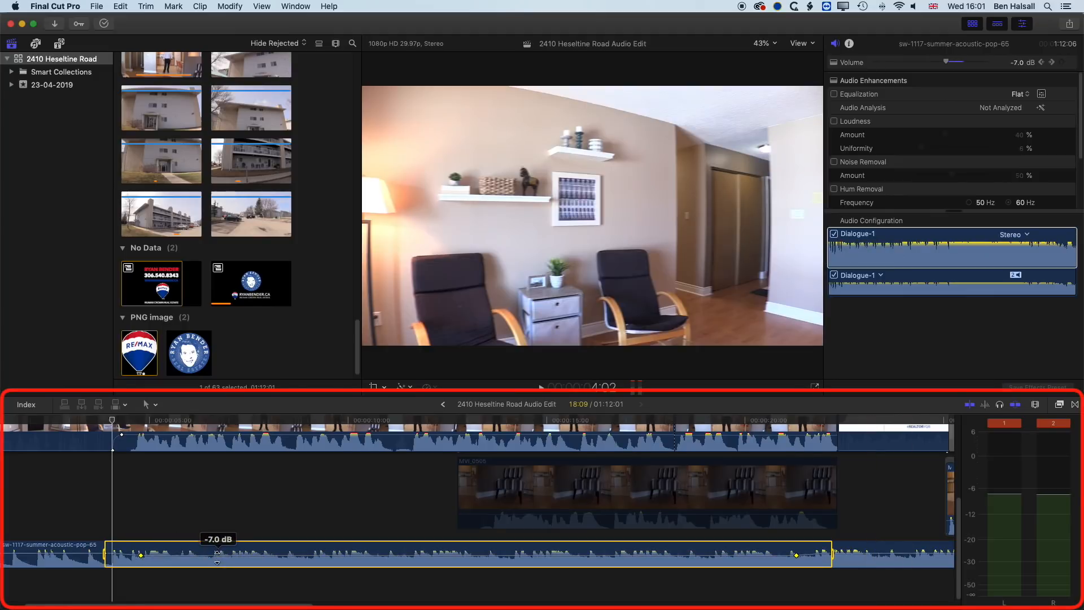
left_click_drag(217, 556, 217, 565)
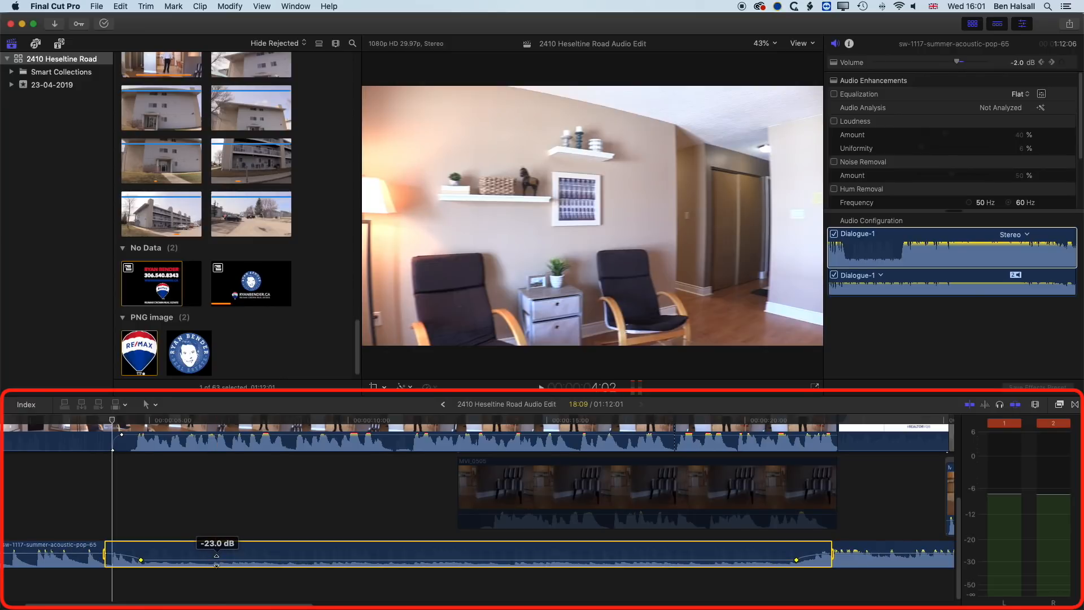
left_click_drag(215, 557, 214, 564)
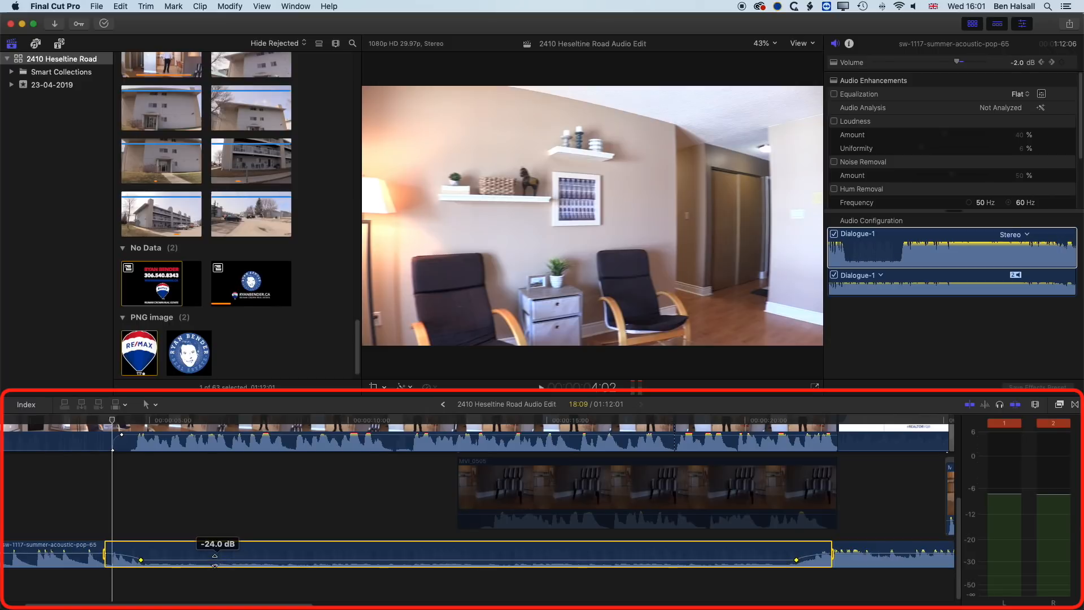
left_click_drag(215, 560, 196, 559)
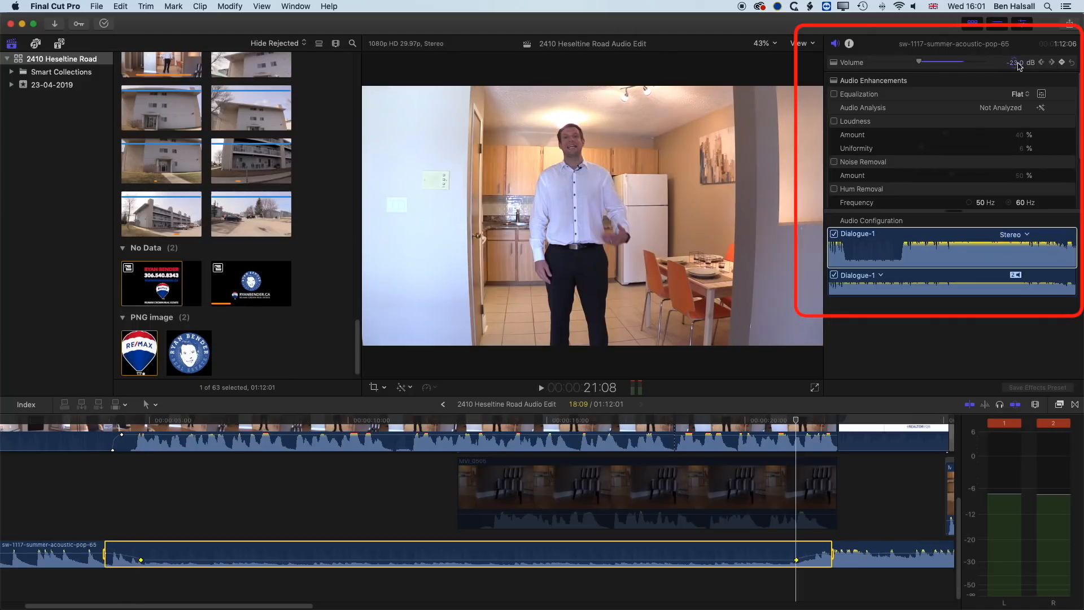
Step: Set the music dip to exactly -25 dB via the Audio Inspector Volume value
left_click(1014, 62)
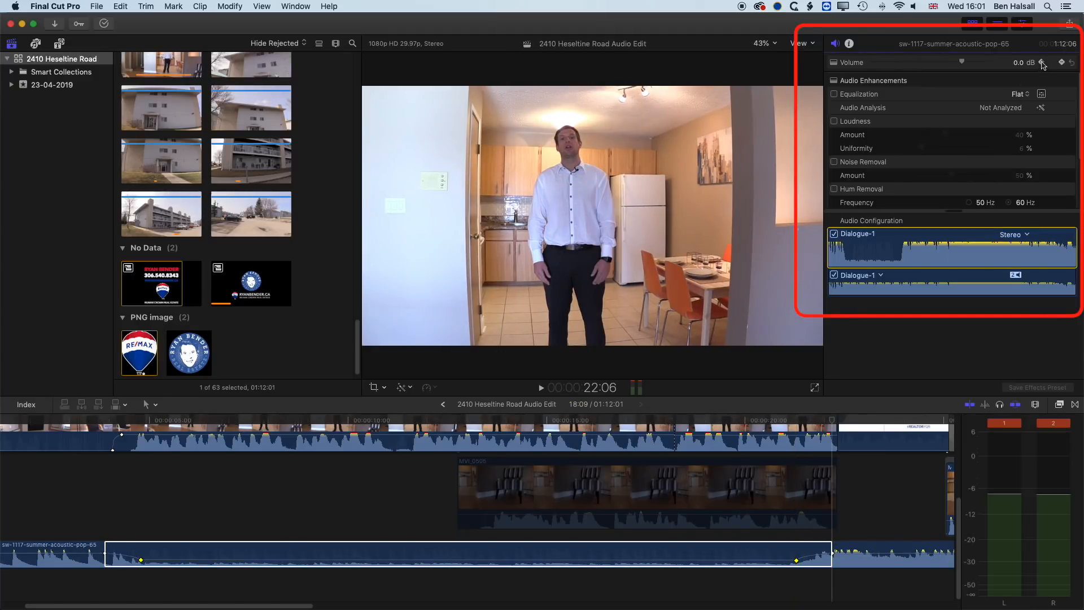
left_click_drag(961, 62, 919, 62)
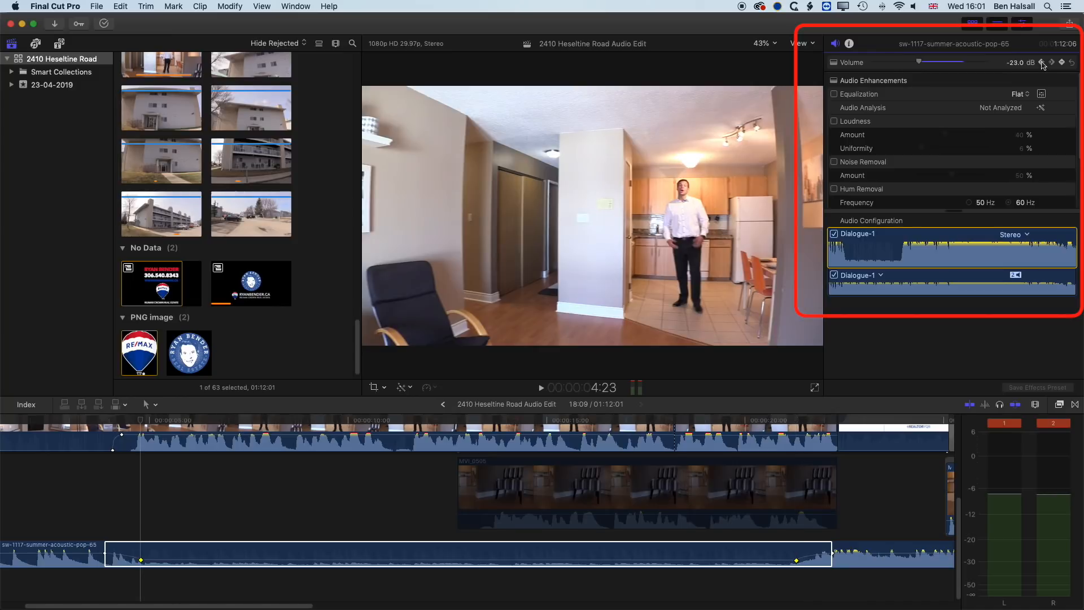
left_click(143, 554)
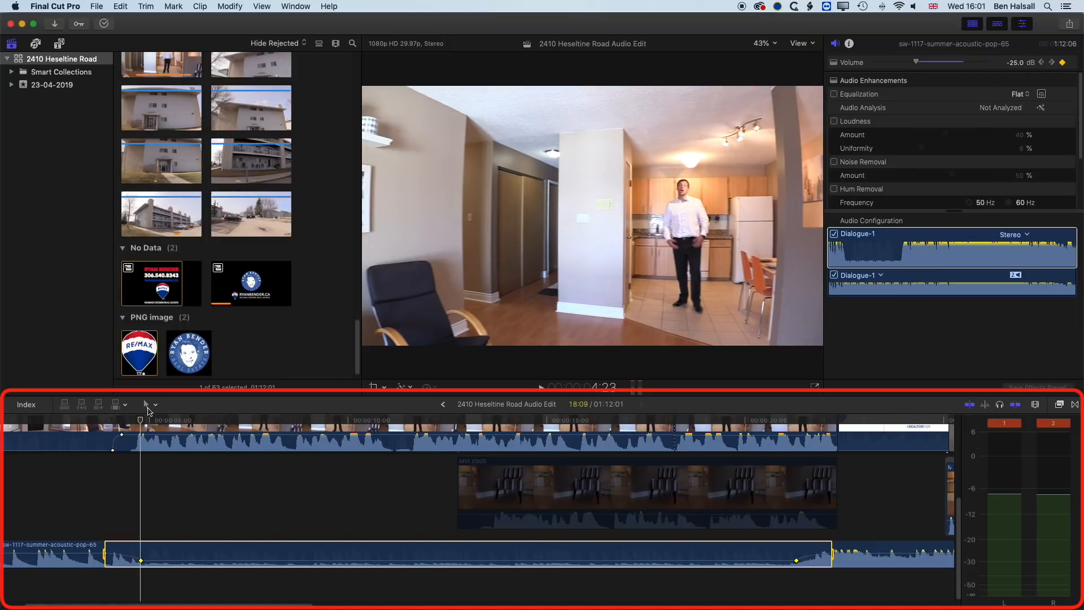
mouse_move(146, 405)
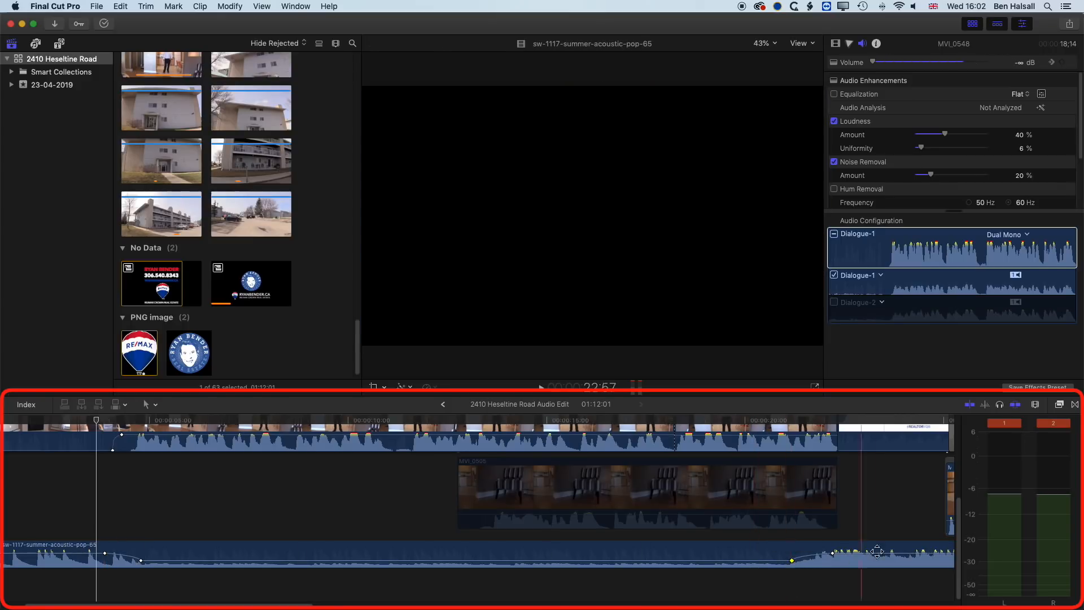
Step: Reposition the dip's fade-up keyframe and nudge the dipped level to about -24 dB
left_click_drag(879, 550, 795, 560)
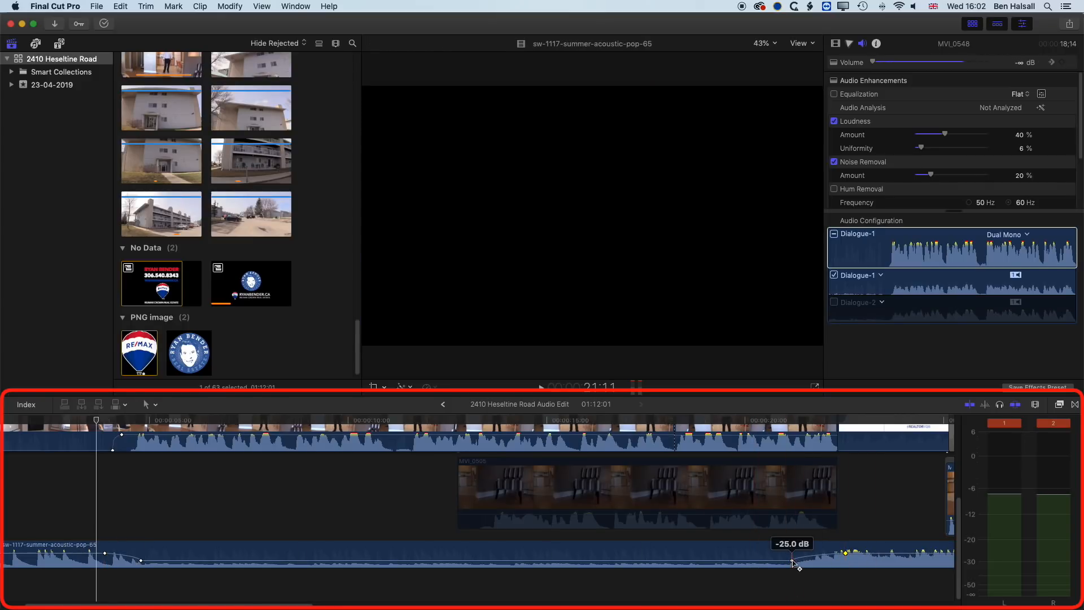
left_click_drag(796, 564, 812, 559)
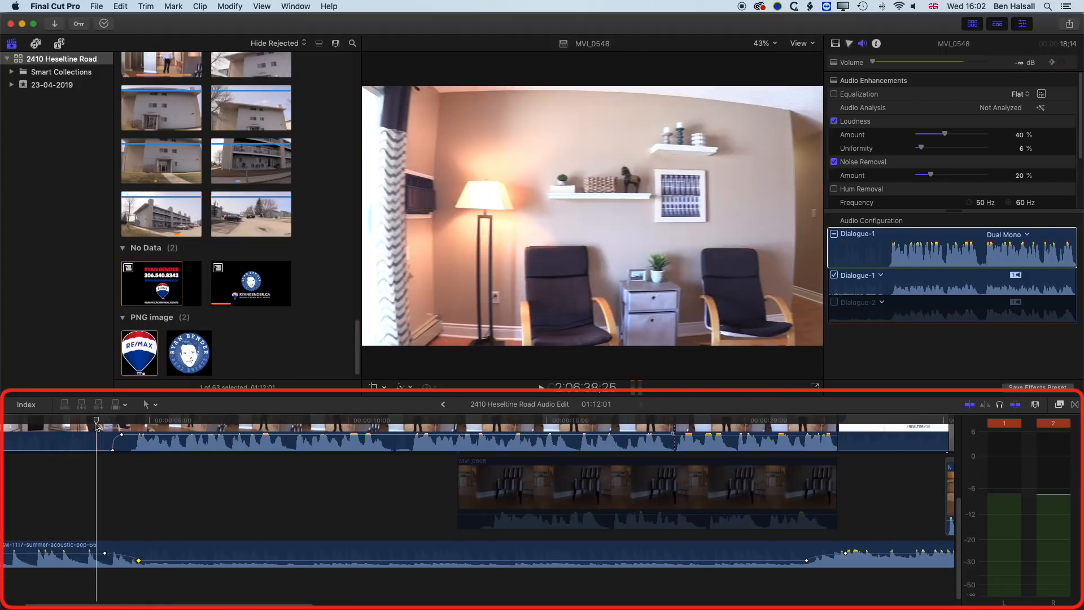
left_click(54, 422)
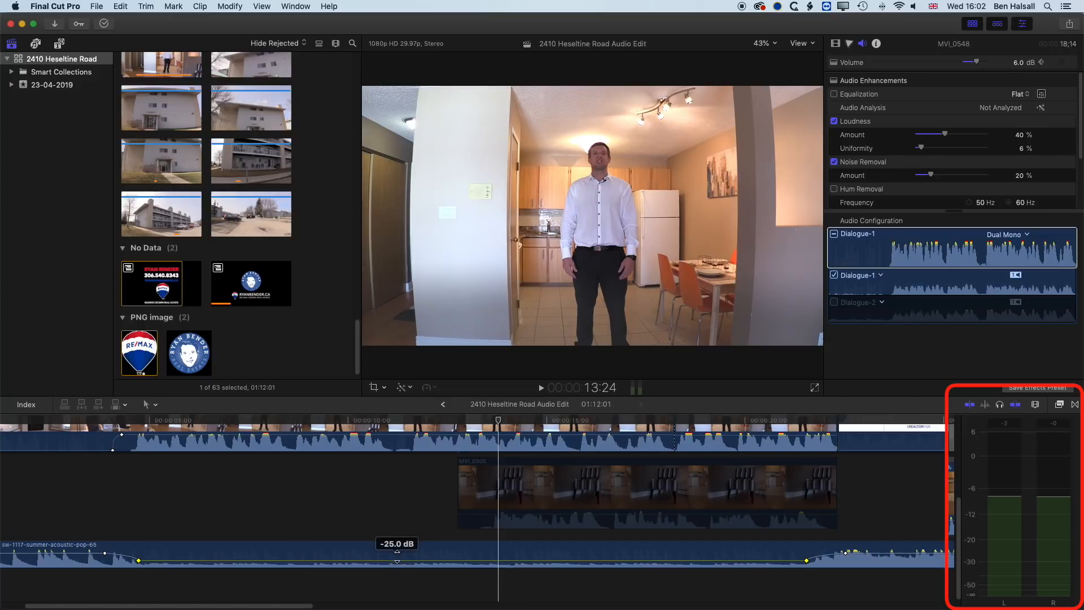
left_click_drag(396, 555, 396, 550)
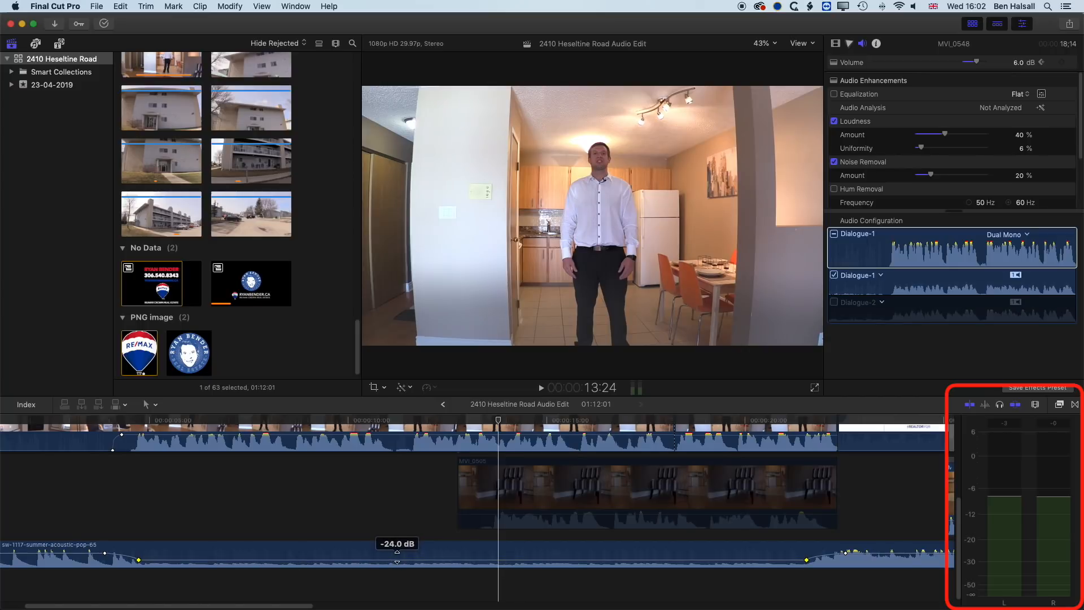
left_click(138, 443)
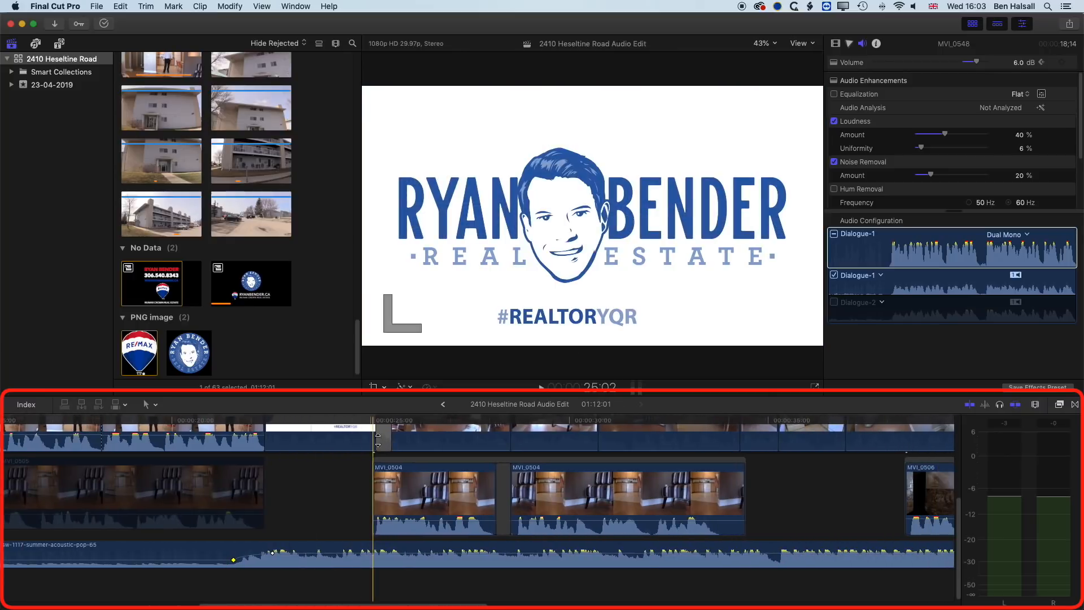
left_click(392, 473)
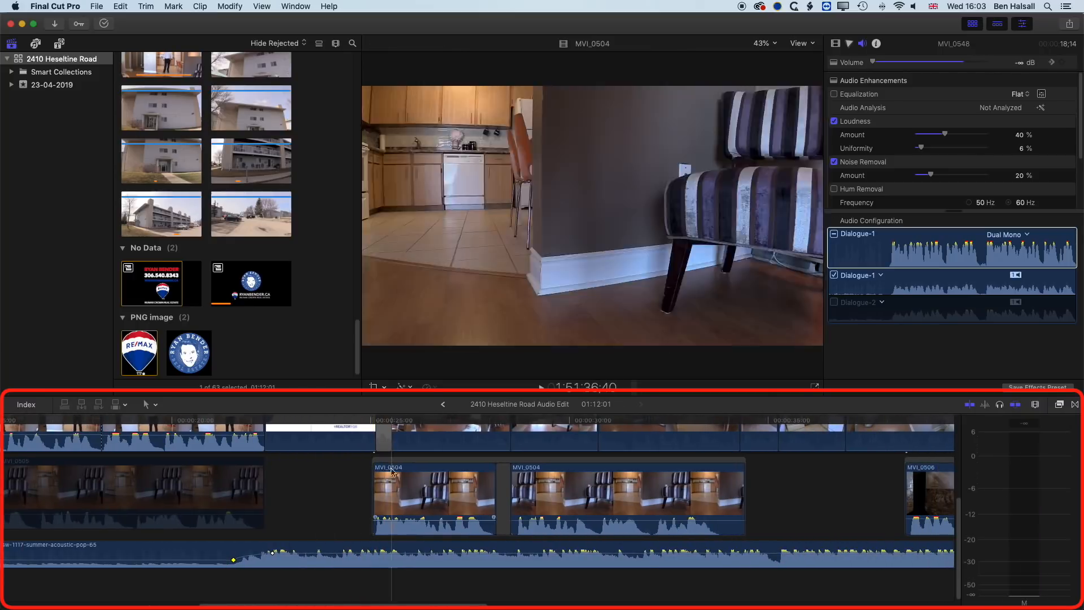
left_click(397, 421)
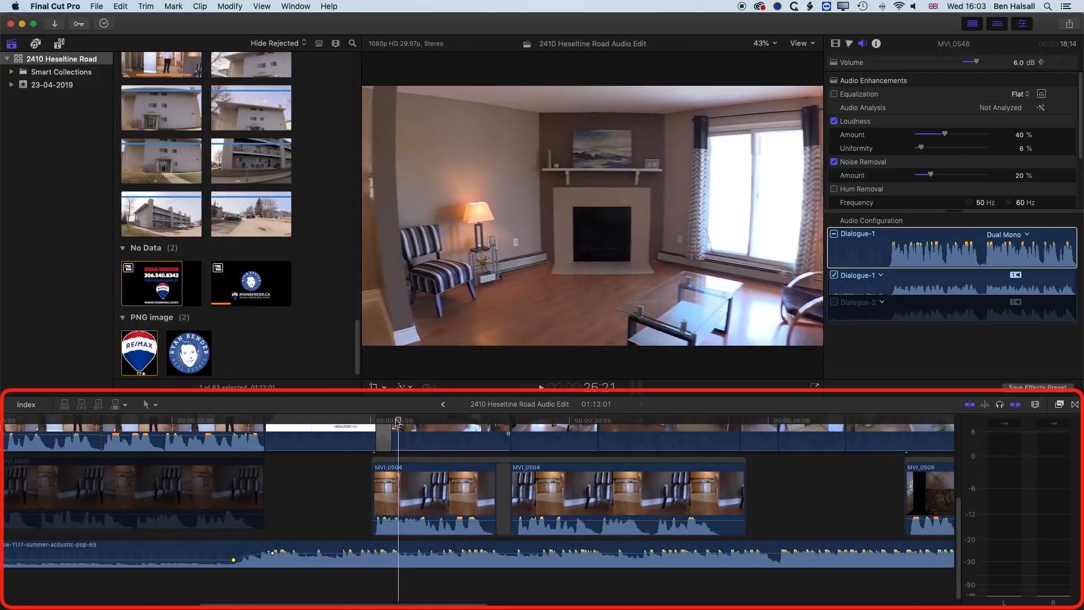
left_click(472, 422)
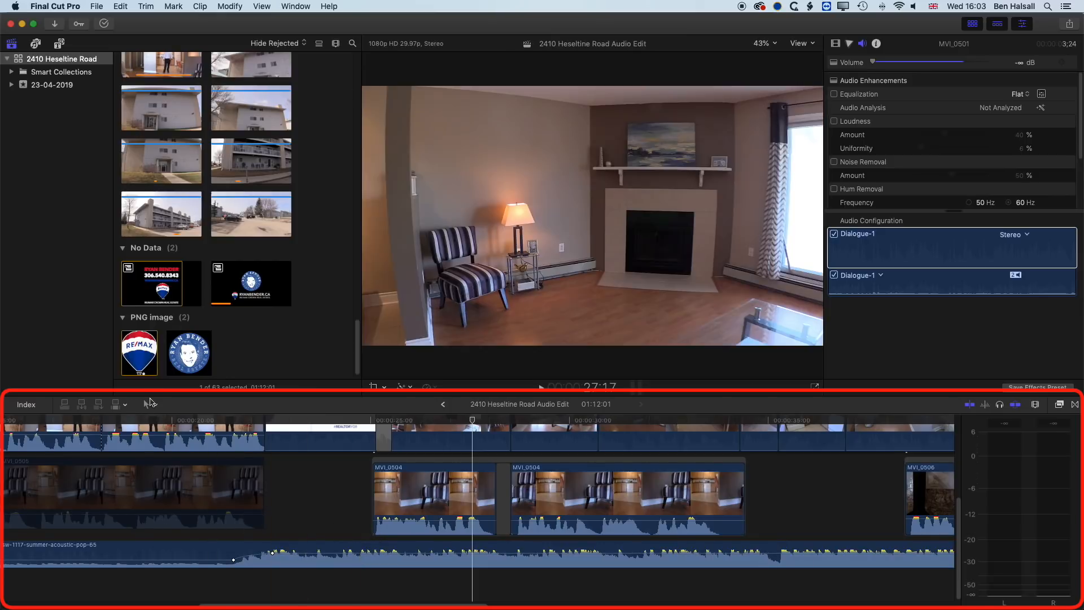
mouse_move(148, 404)
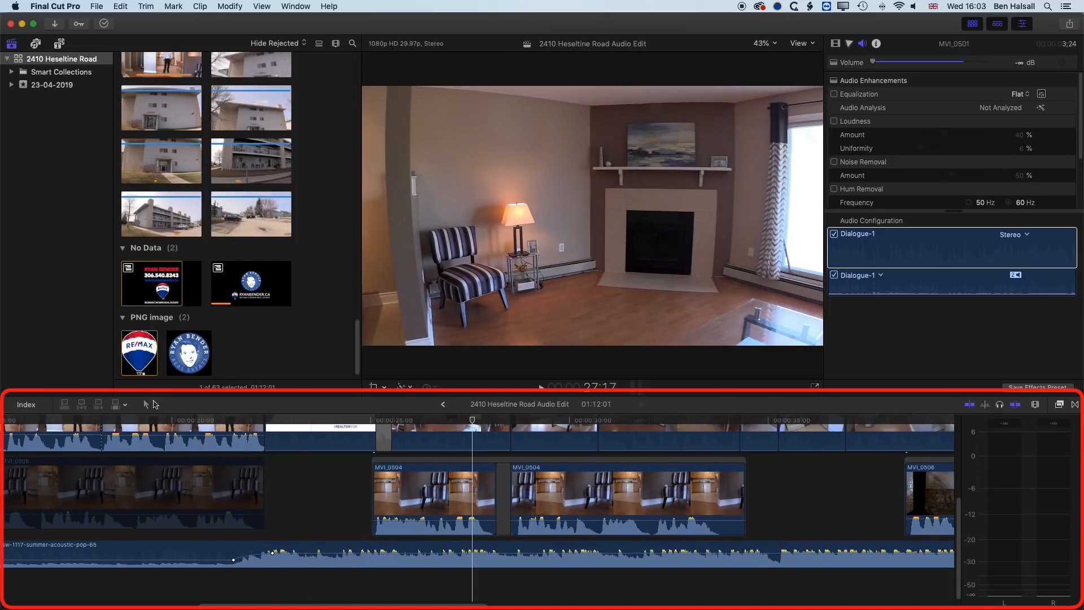
Step: Add a keyframe and pull the music down to about -20 dB where MVI_0504 starts
left_click(358, 558)
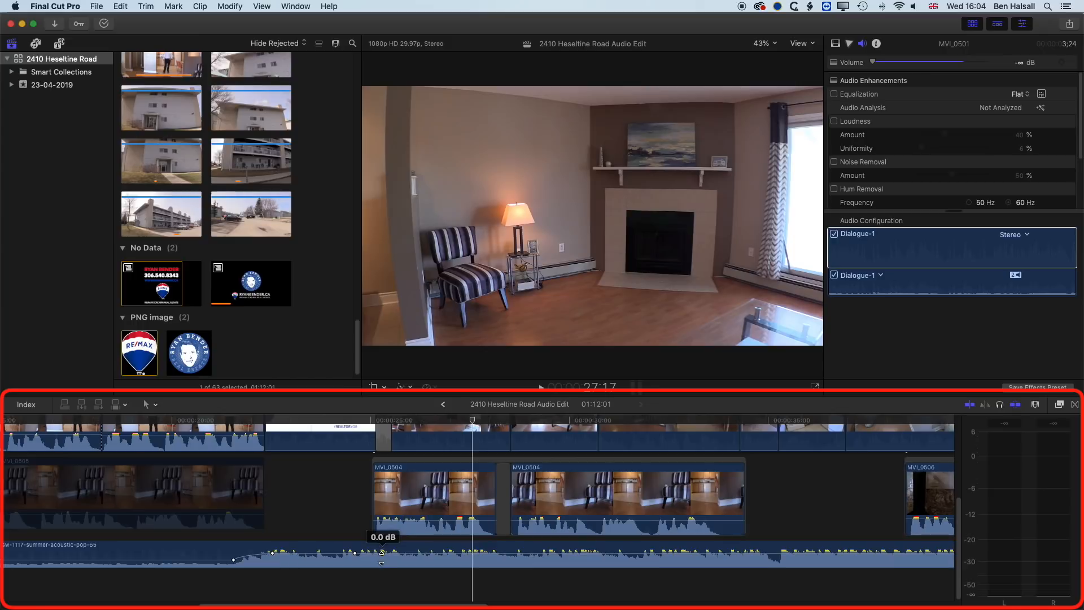
left_click_drag(381, 552, 380, 563)
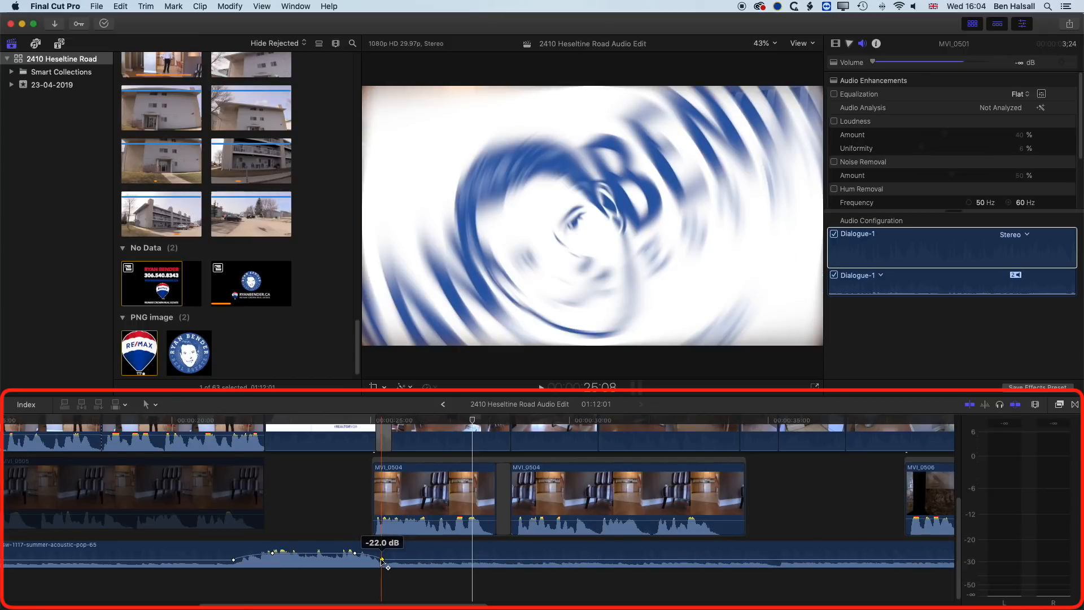
left_click_drag(383, 561, 381, 553)
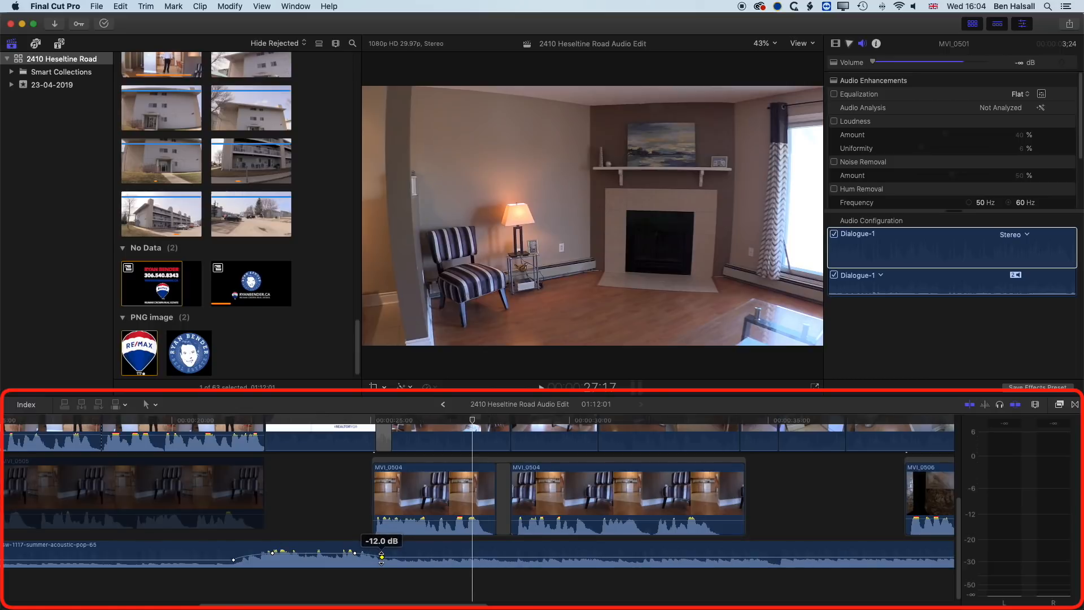
left_click_drag(380, 556, 391, 560)
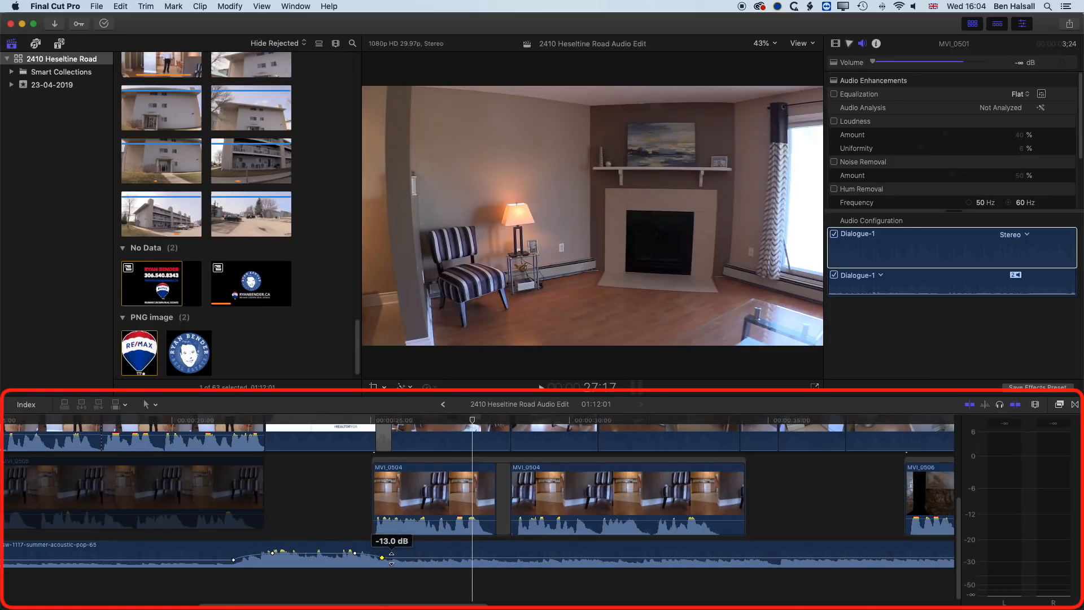
left_click_drag(391, 562, 391, 557)
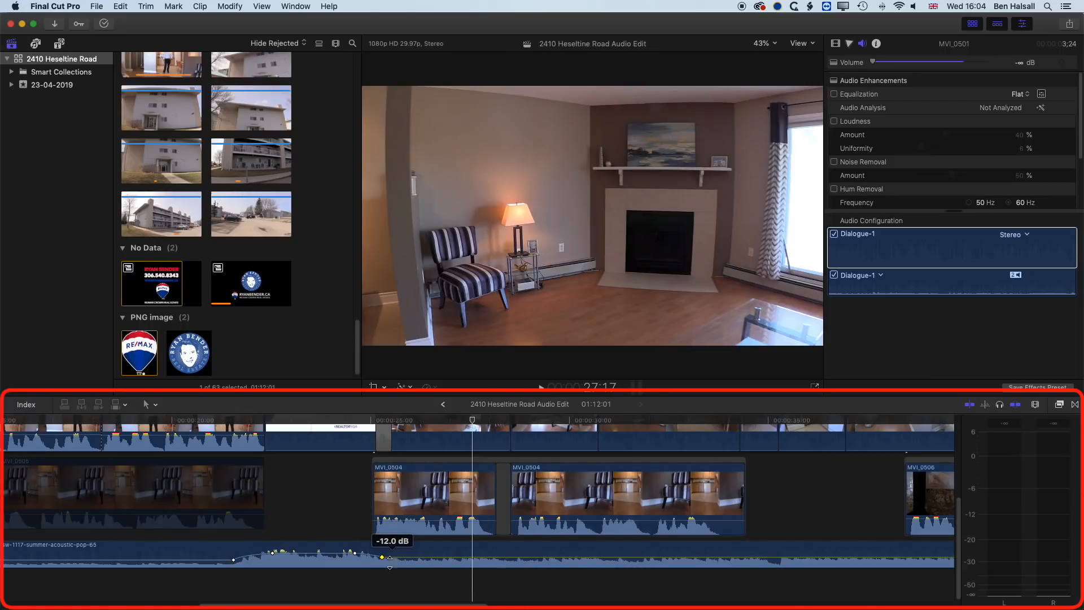
left_click_drag(390, 557, 390, 569)
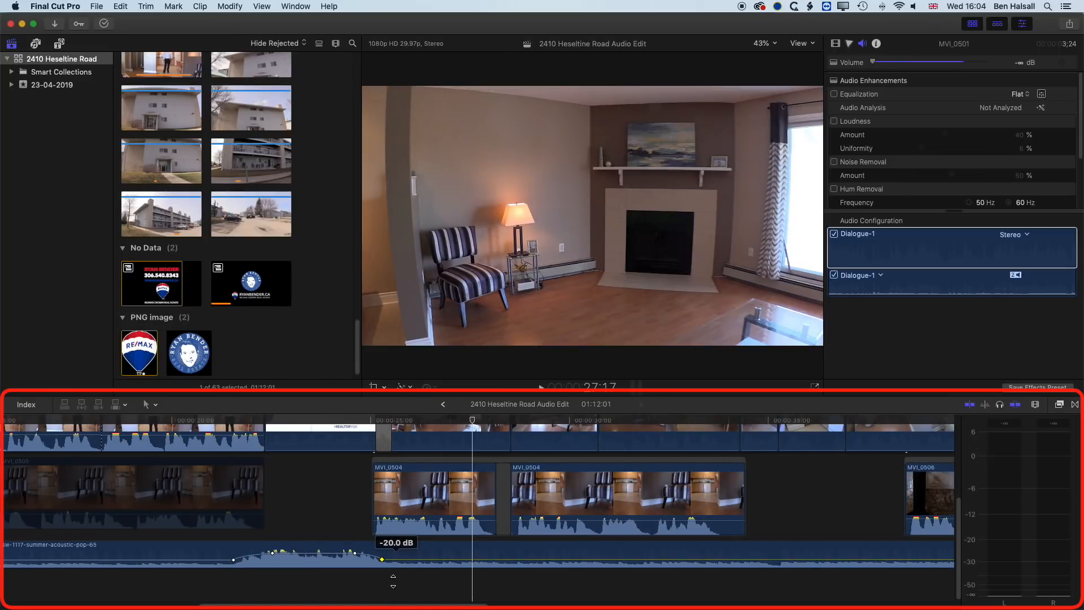
left_click_drag(393, 560, 393, 557)
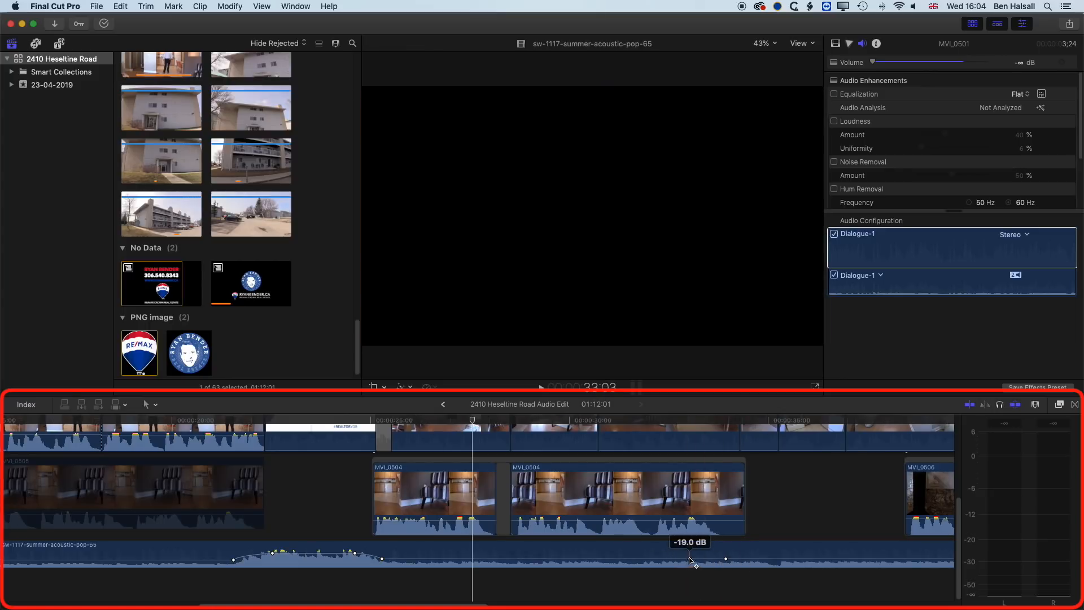
Step: Raise the music in the gap after MVI_0504 and drop it again where MVI_0506 begins
left_click(408, 559)
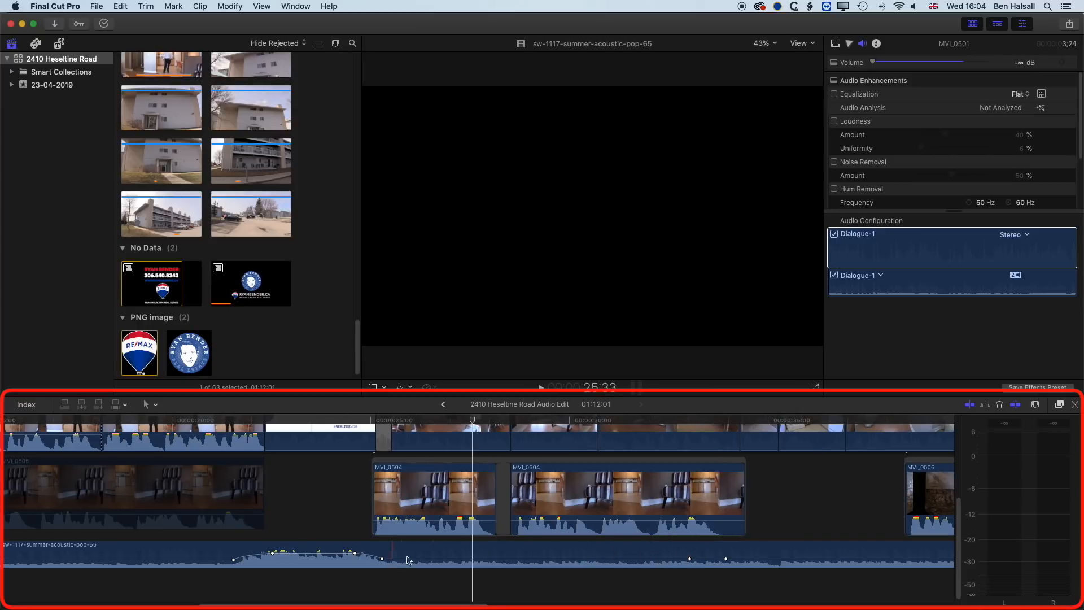
left_click_drag(690, 559, 726, 559)
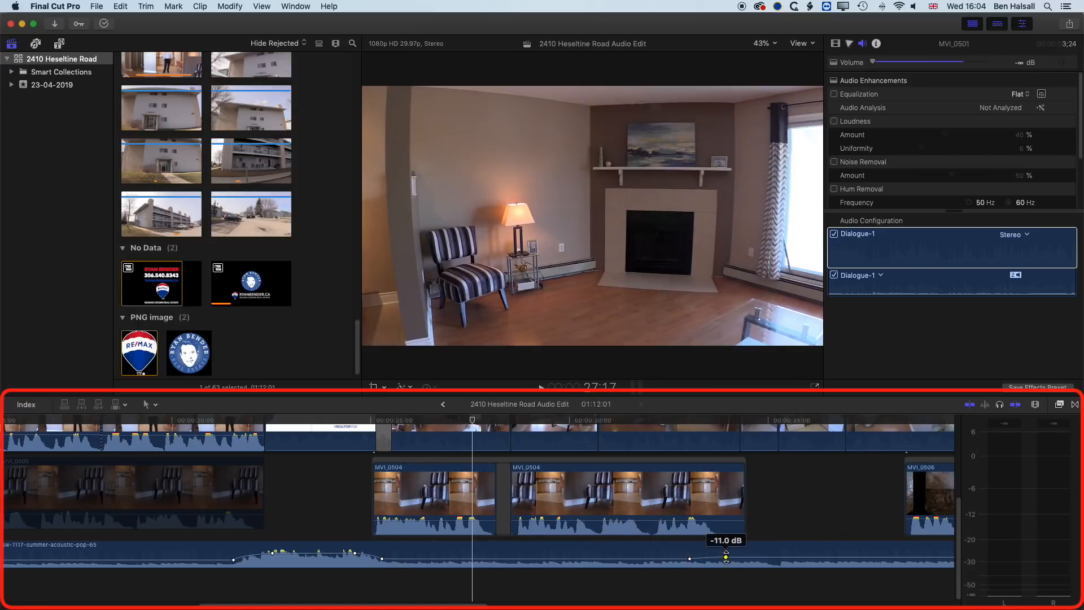
left_click_drag(726, 559, 726, 553)
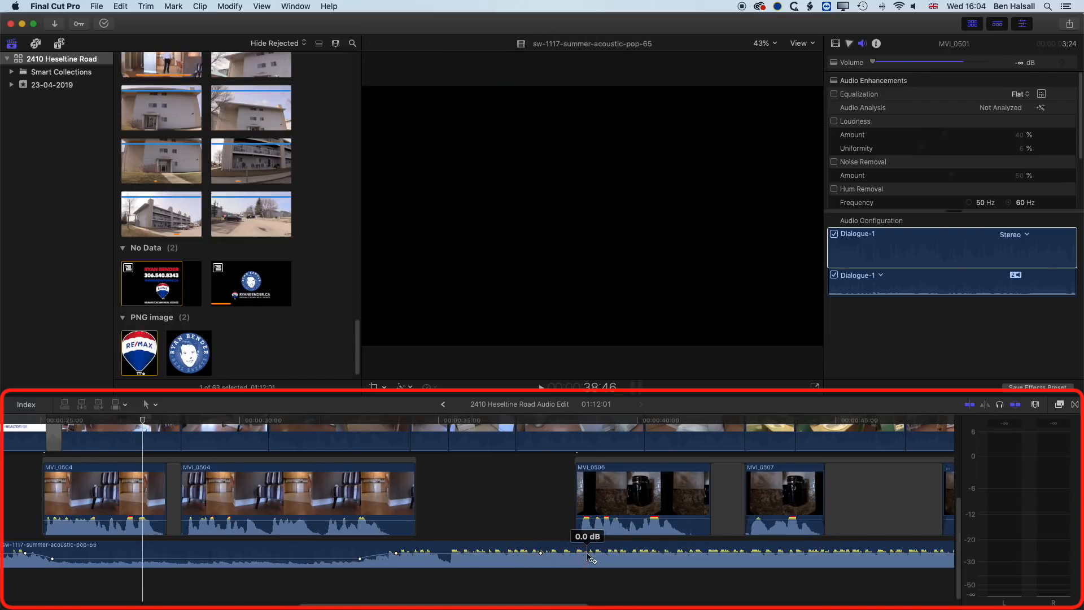
left_click_drag(589, 553, 585, 562)
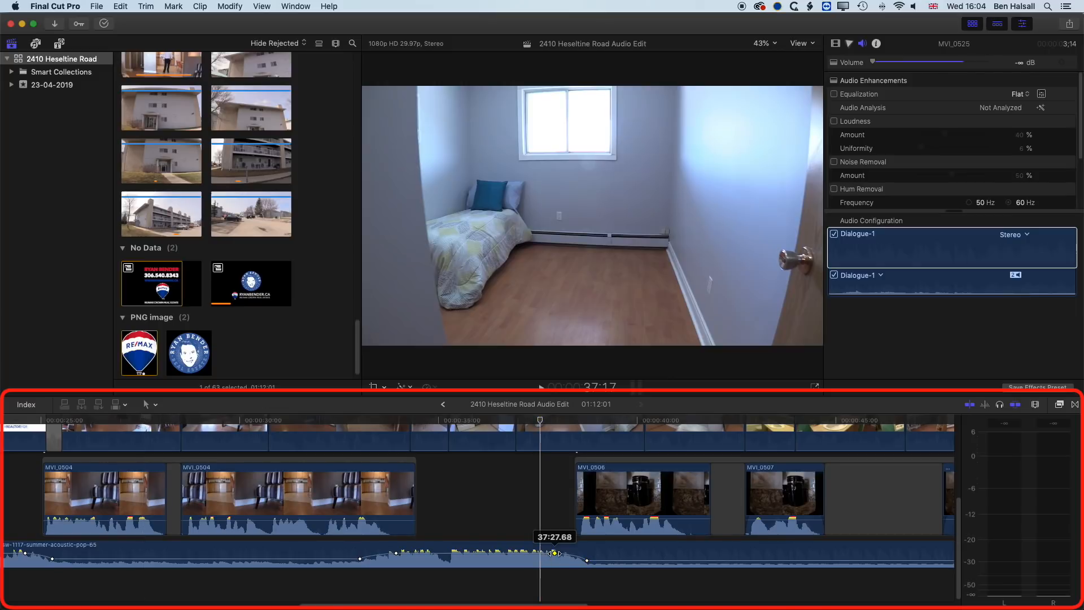
left_click_drag(556, 552, 589, 562)
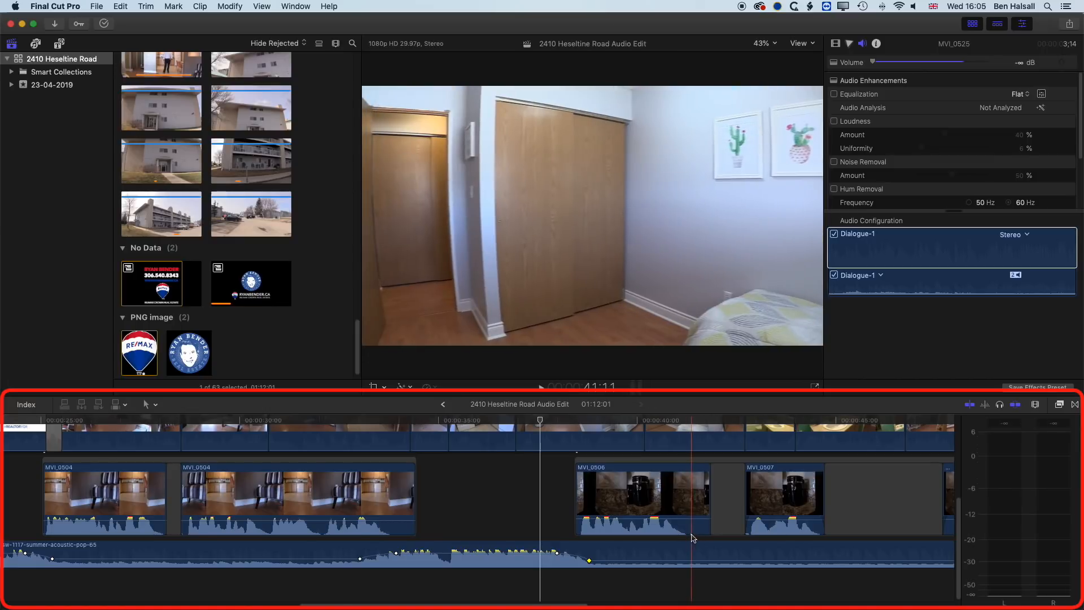
Step: Add volume keyframes on the music between MVI_0506 and MVI_0507, one at -27 dB
left_click(690, 524)
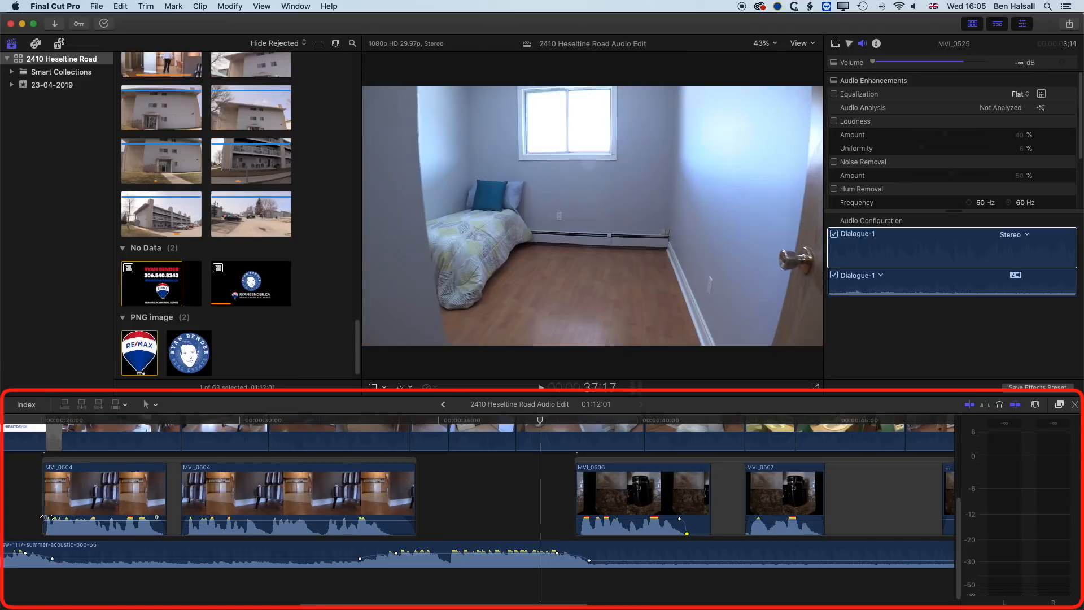
left_click(600, 513)
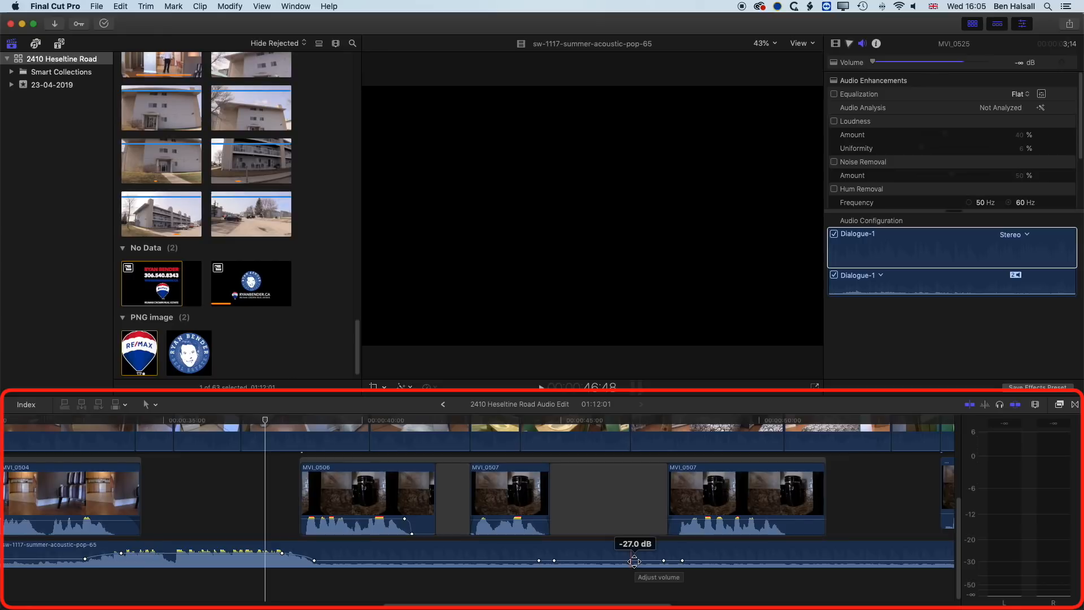
Step: Raise the music between the keyframes before MVI_0507 to -6 dB
left_click_drag(630, 561, 634, 557)
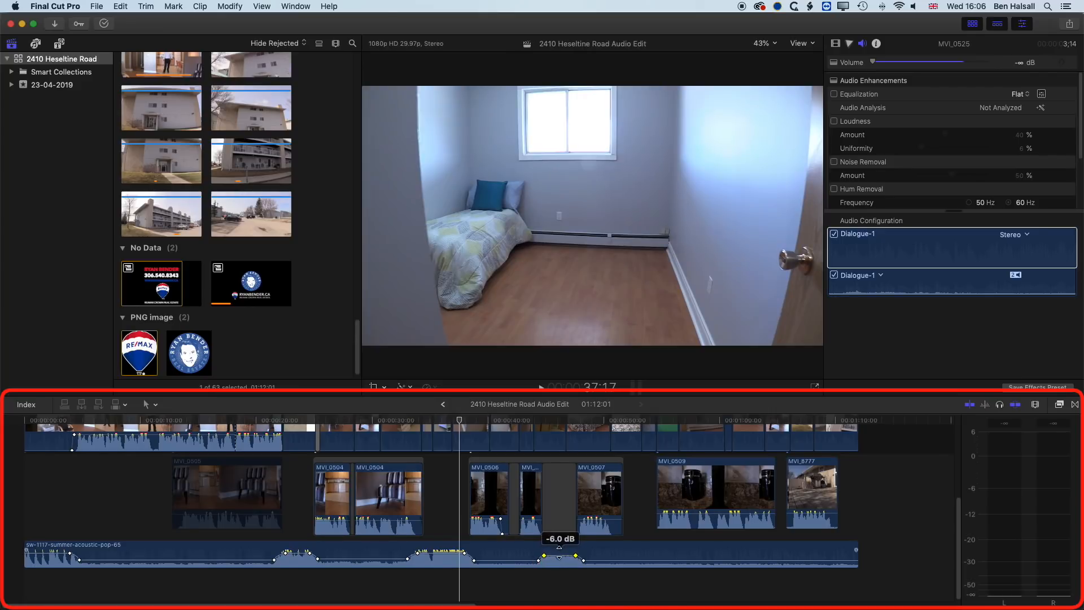
Step: Tidy the swell's end at -27 dB and delete the stray keyframes under MVI_0509
left_click_drag(559, 556, 593, 558)
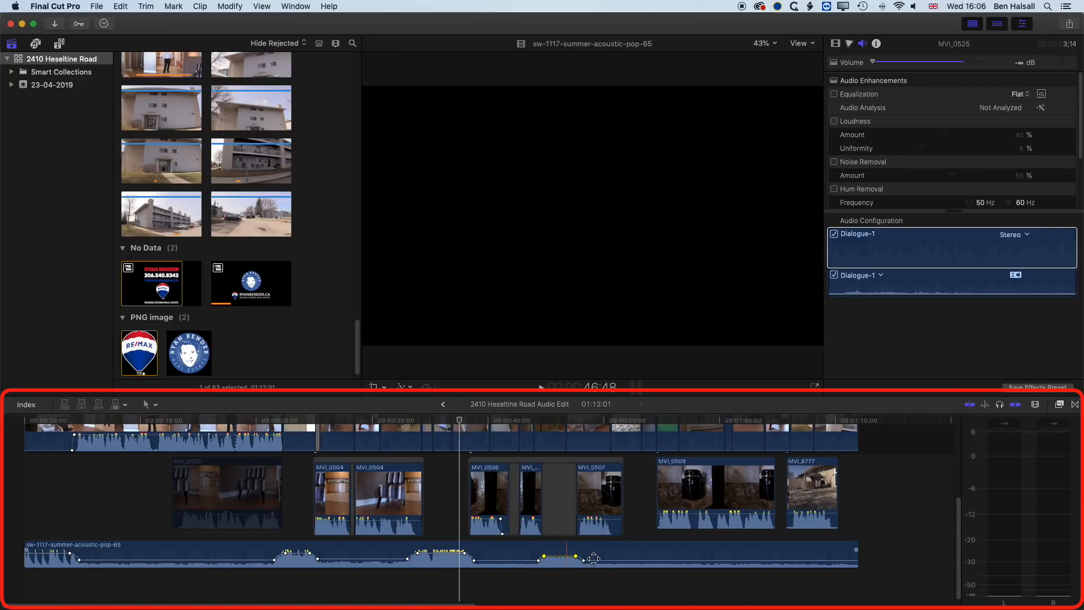
left_click_drag(593, 559, 663, 561)
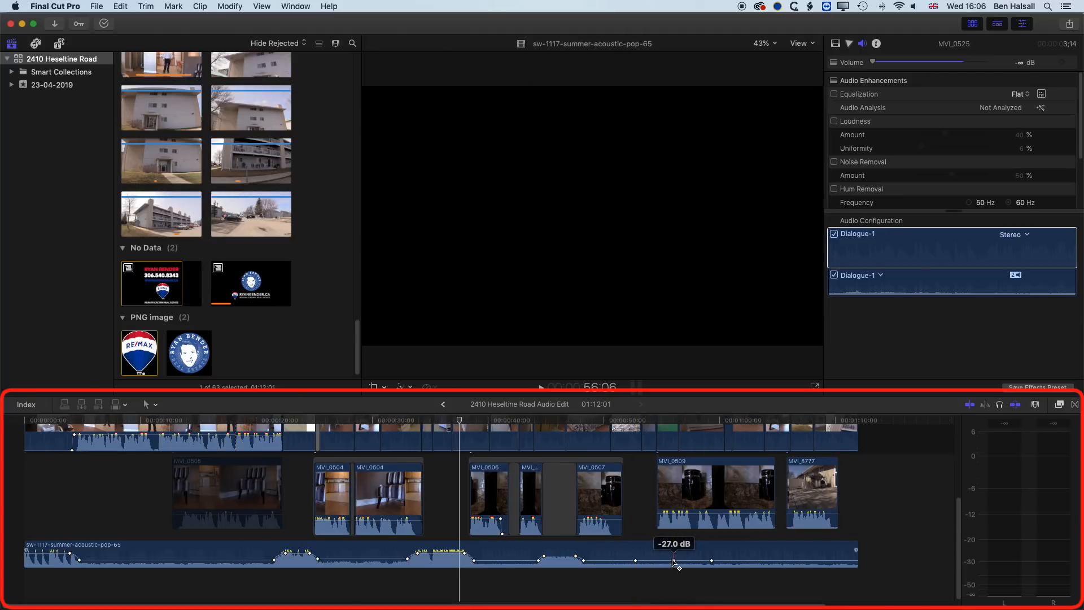
left_click_drag(677, 566, 674, 554)
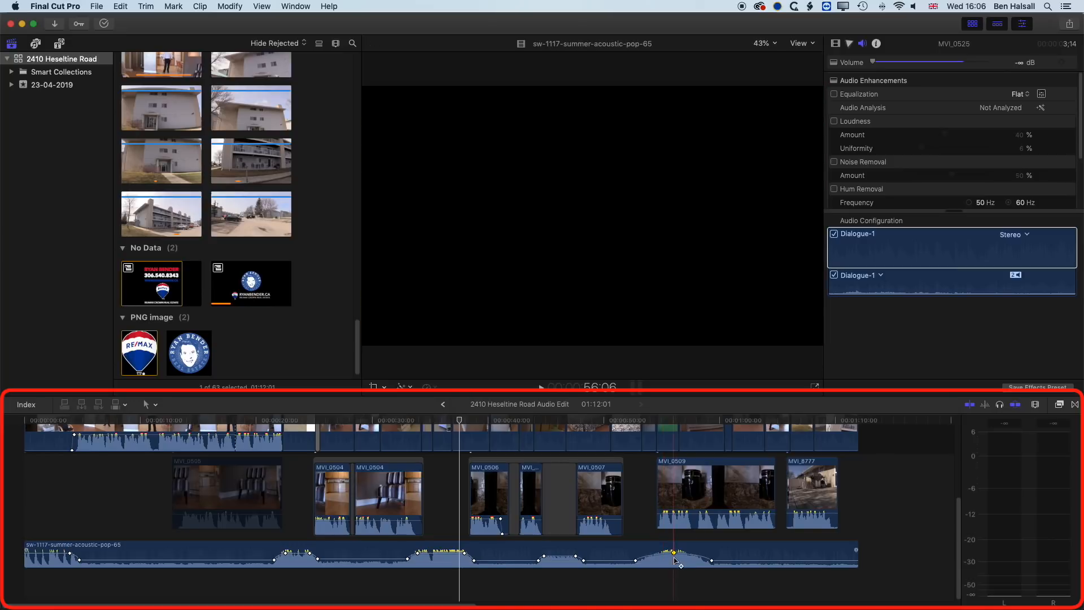
right_click(674, 553)
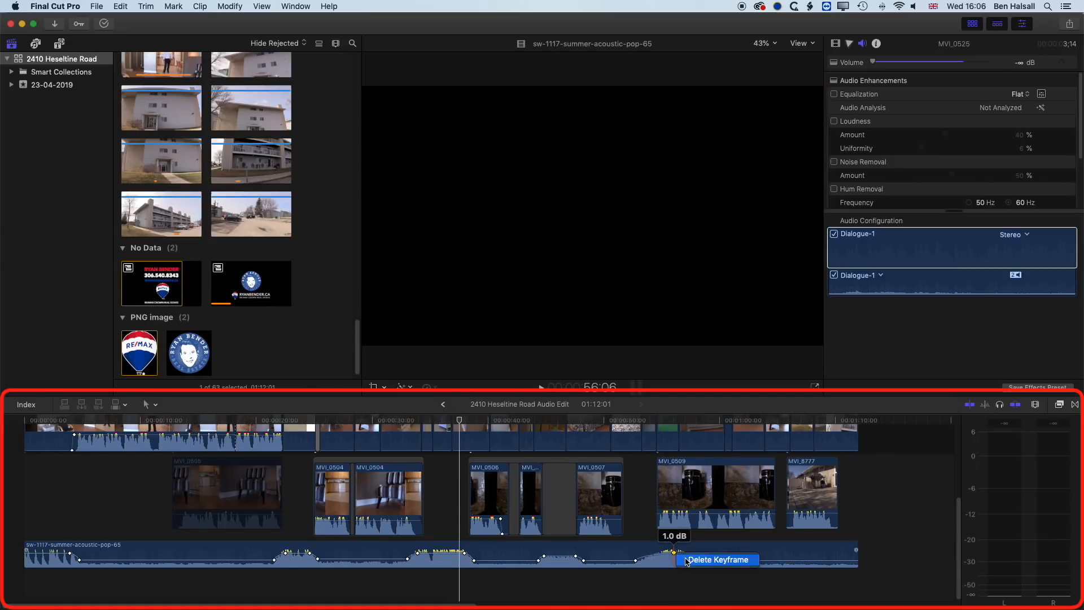
left_click_drag(673, 553, 641, 560)
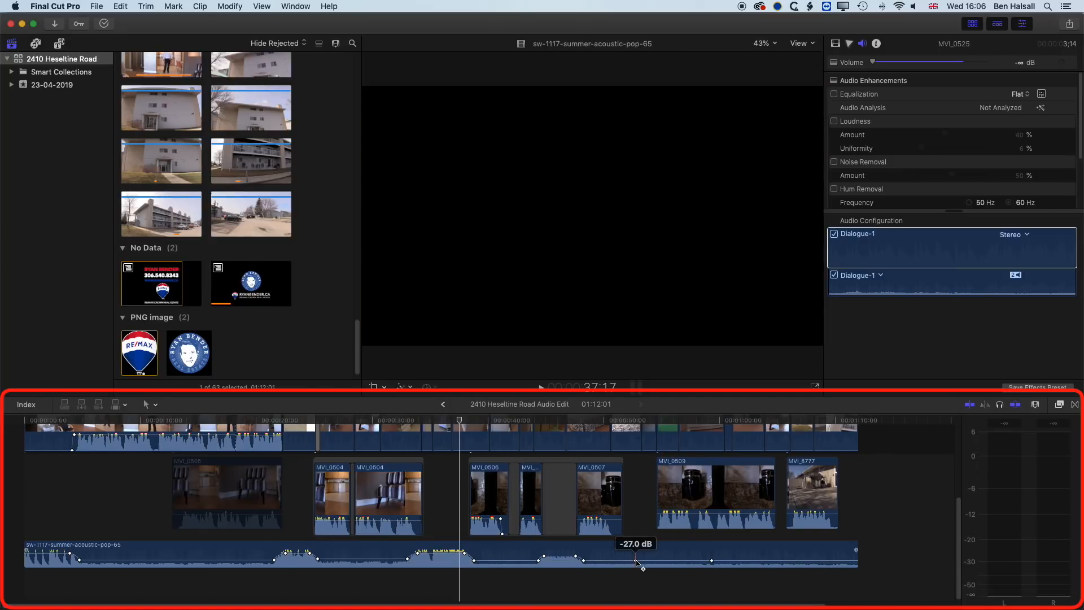
right_click(712, 560)
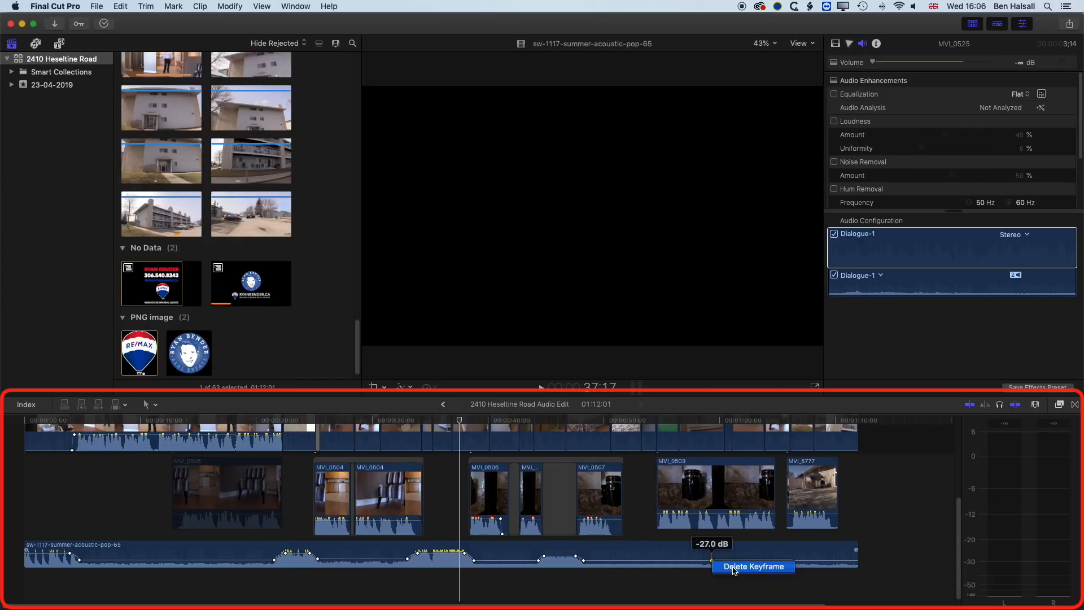
left_click(146, 404)
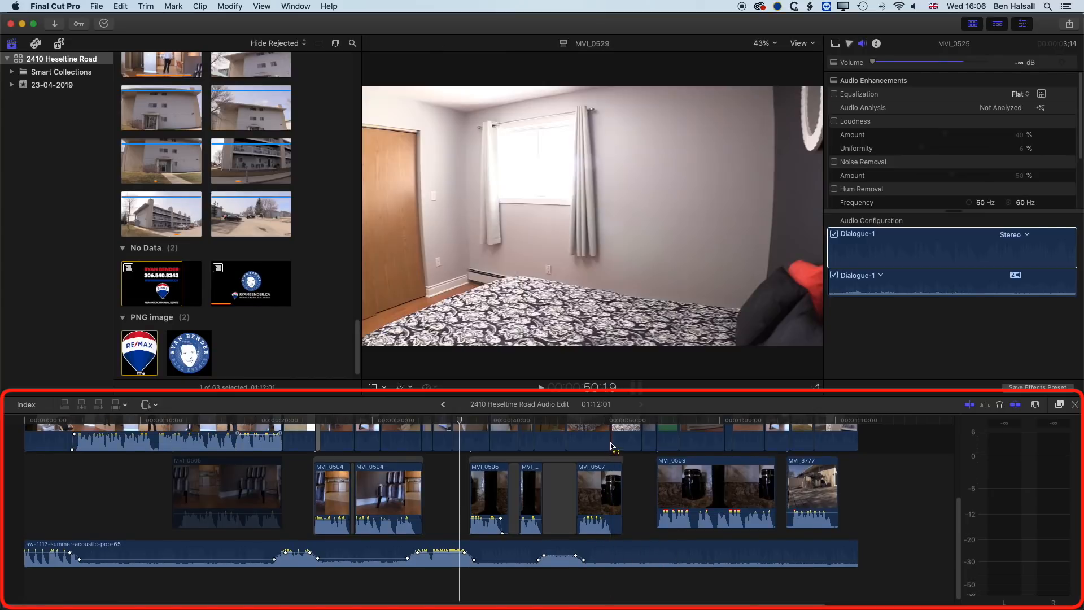
Step: Mark a range on the music track with the Range Selection tool to review the keyframed swells
left_click(611, 555)
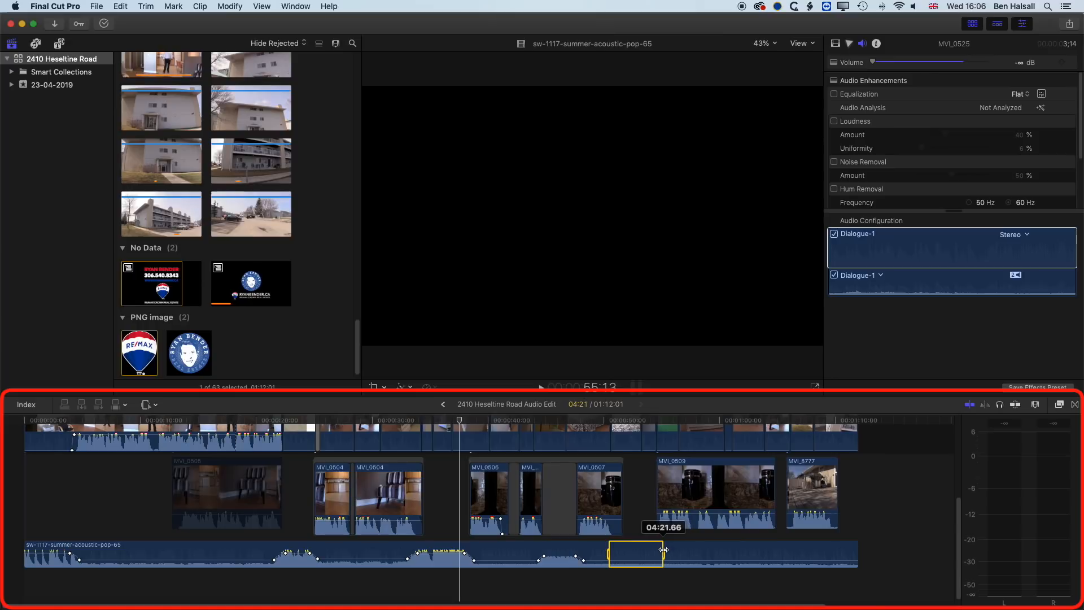
left_click_drag(635, 550, 634, 556)
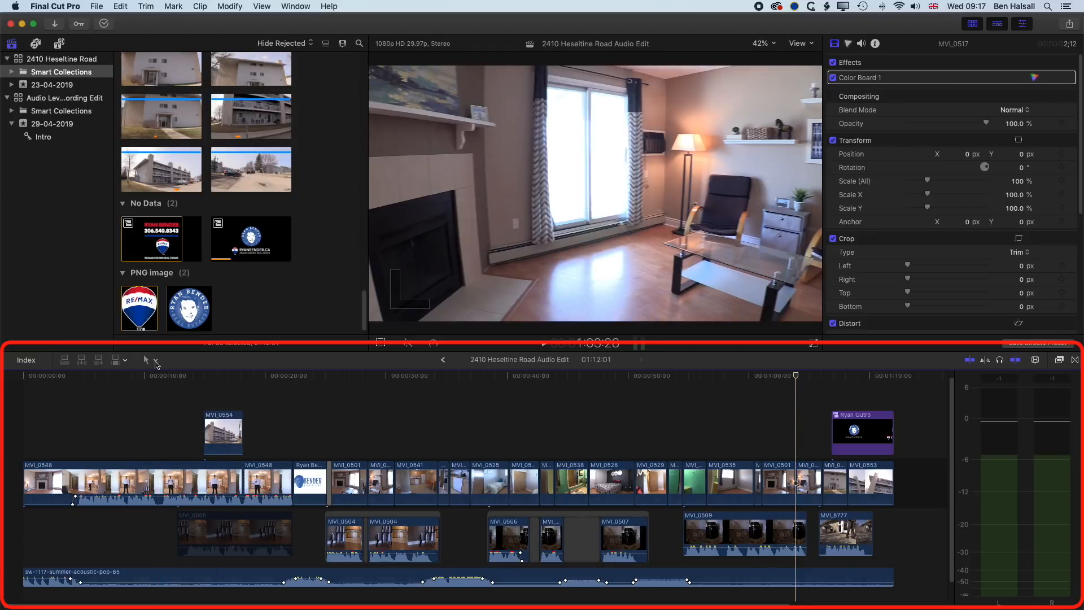
Step: Mark a short range over the music near the end and set it to -27 dB via Modify
left_click(145, 359)
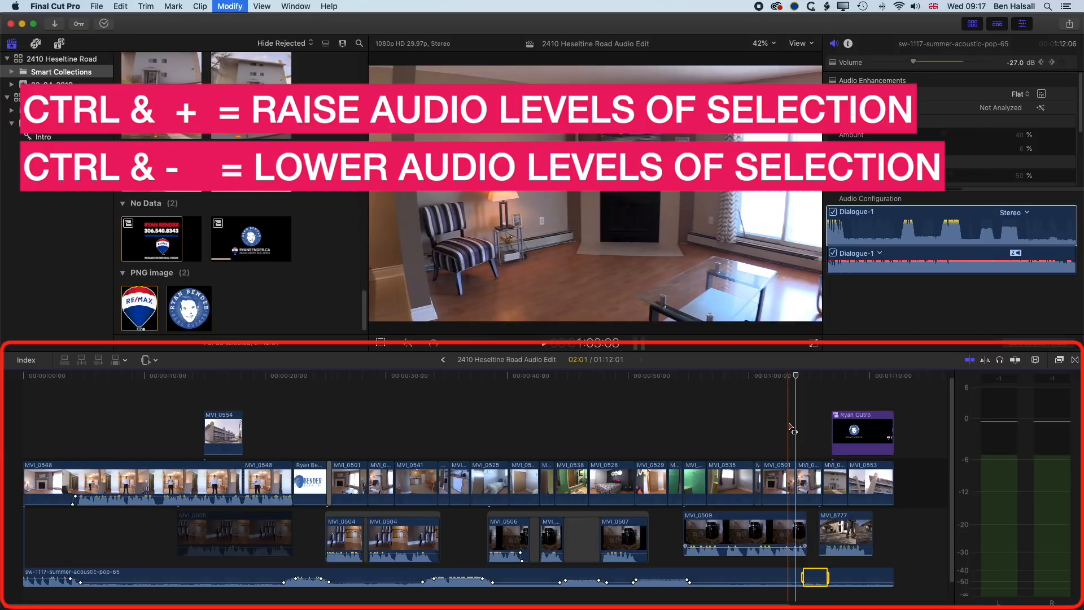
left_click(261, 6)
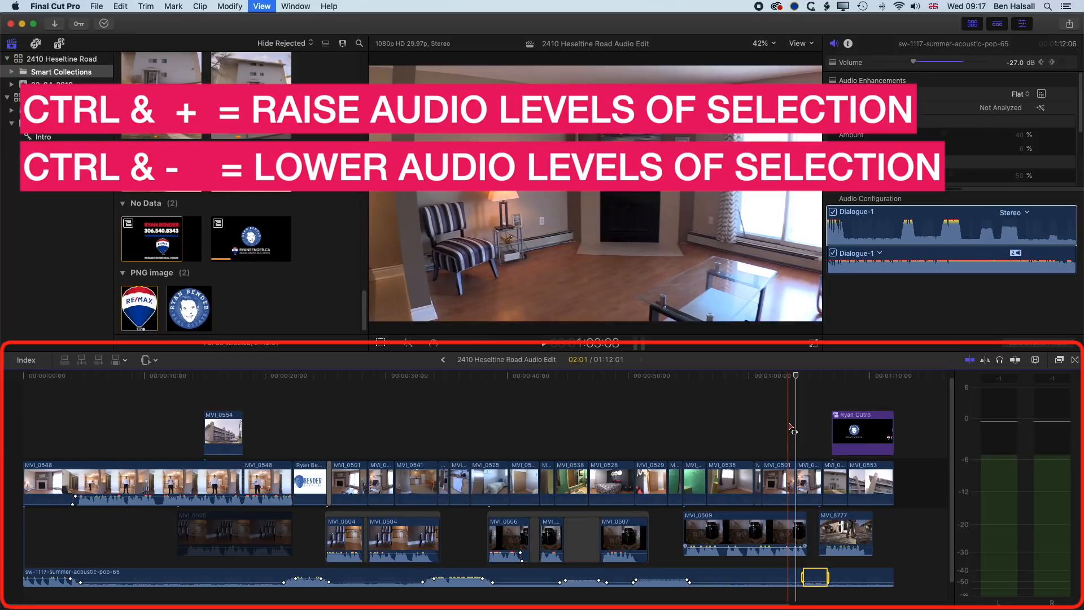